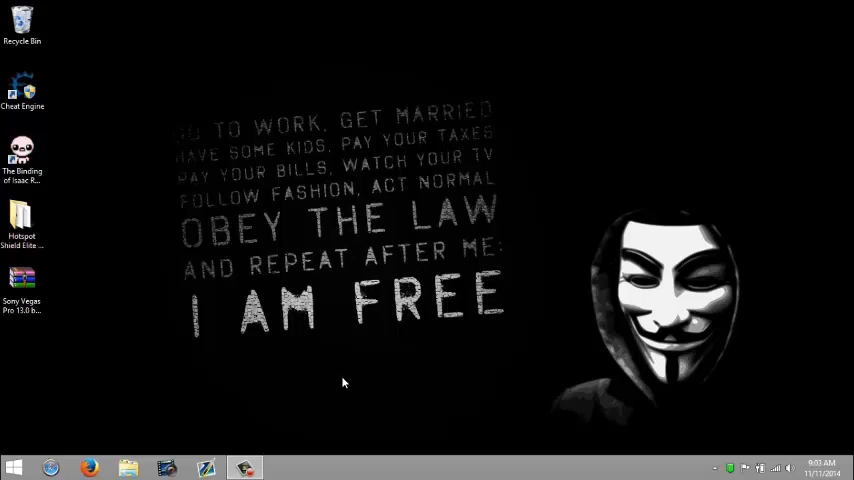
pyautogui.moveTo(340, 384)
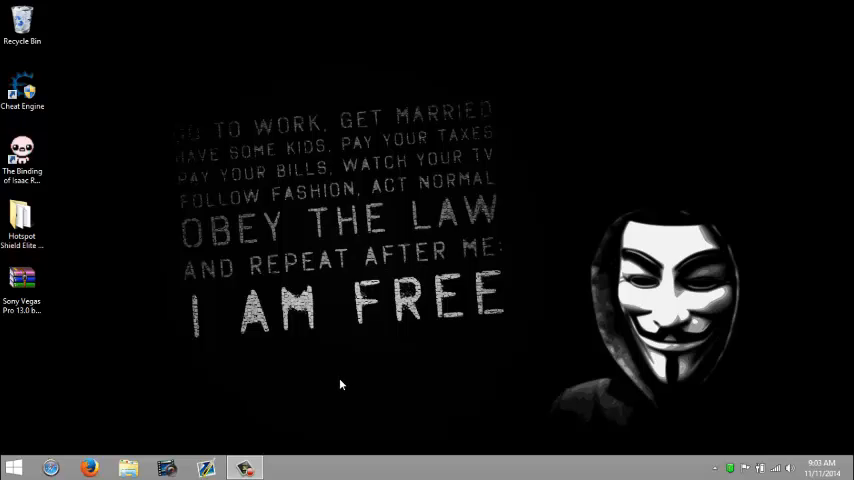
pyautogui.moveTo(352, 376)
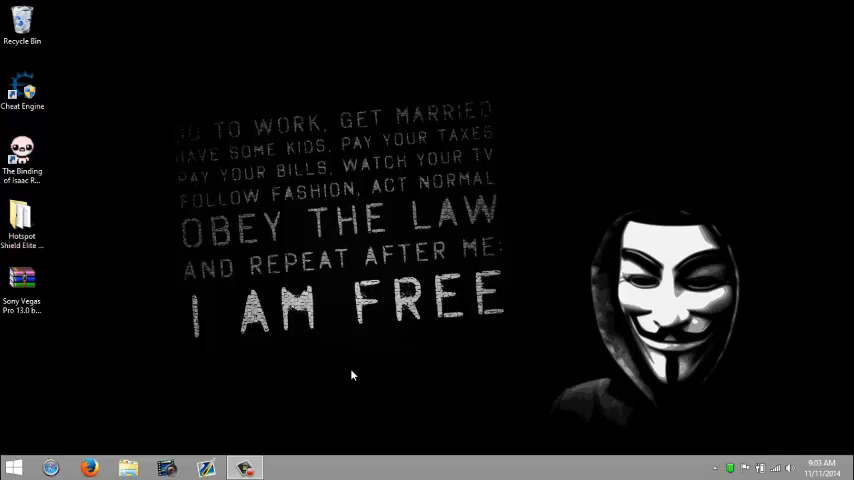
pyautogui.moveTo(288, 372)
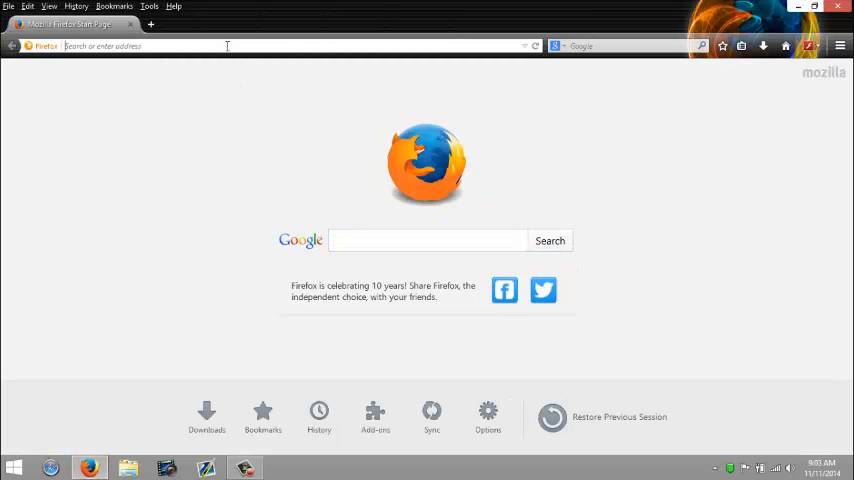
# Follow adf.ly/tzEEM past the ad to the MediaFire page and answer the captcha
pyautogui.write('adf.ly/tzEEM')
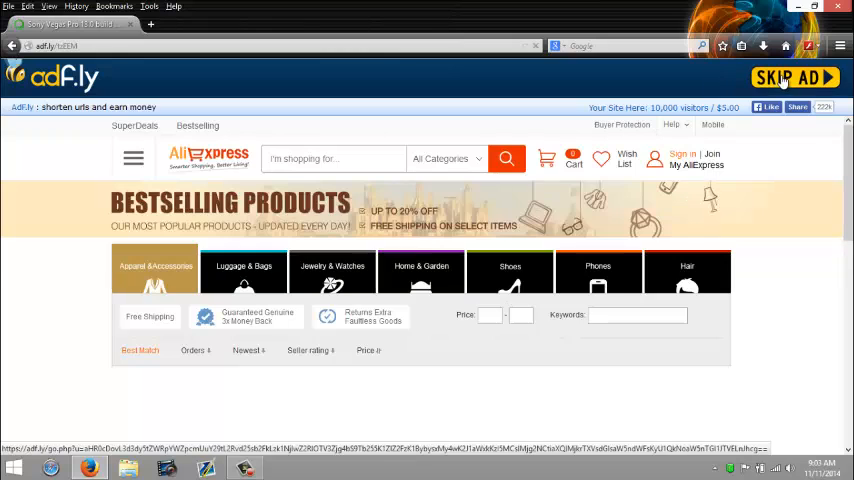
pyautogui.click(792, 76)
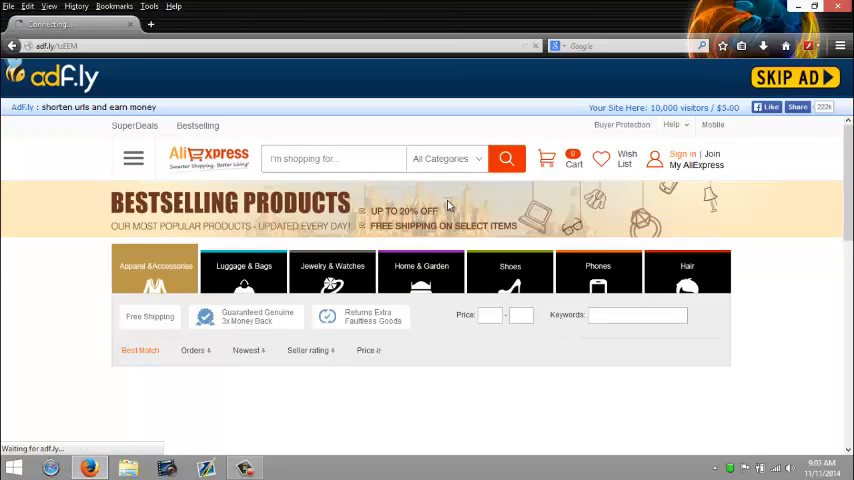
pyautogui.click(788, 76)
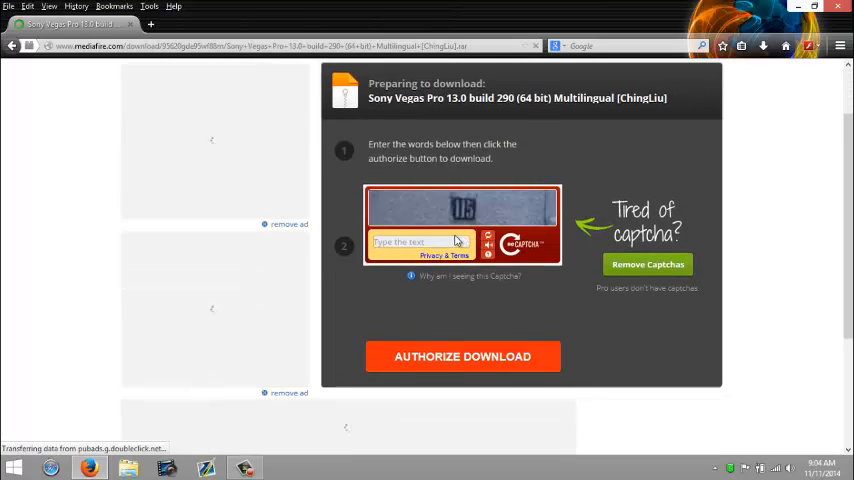
pyautogui.write('1')
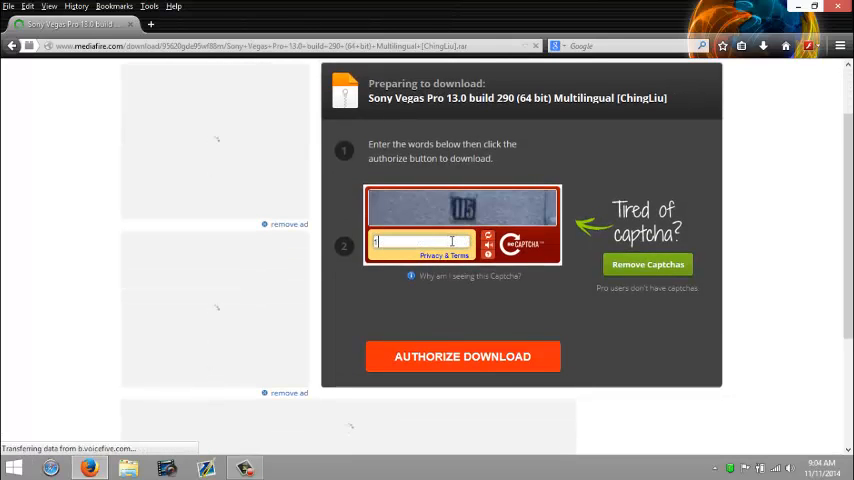
# Authorize and download the Vegas Pro 13.0 RAR archive, saving it to disk and opening it in WinRAR
pyautogui.click(462, 356)
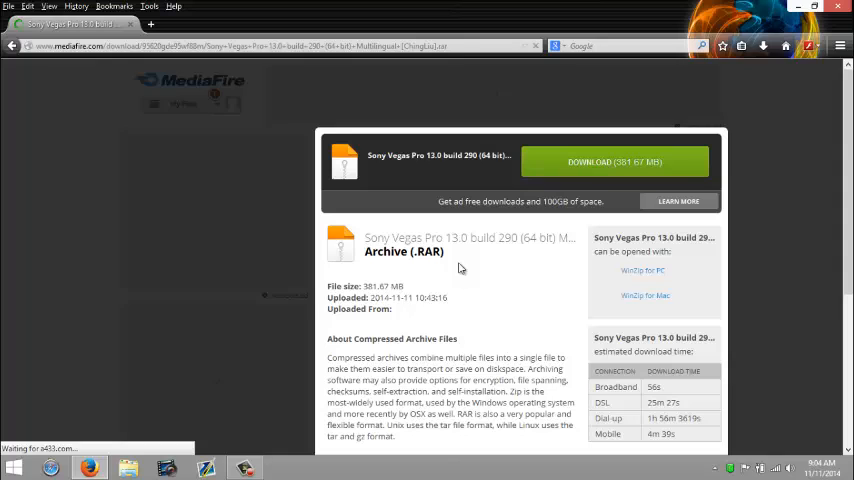
pyautogui.click(614, 160)
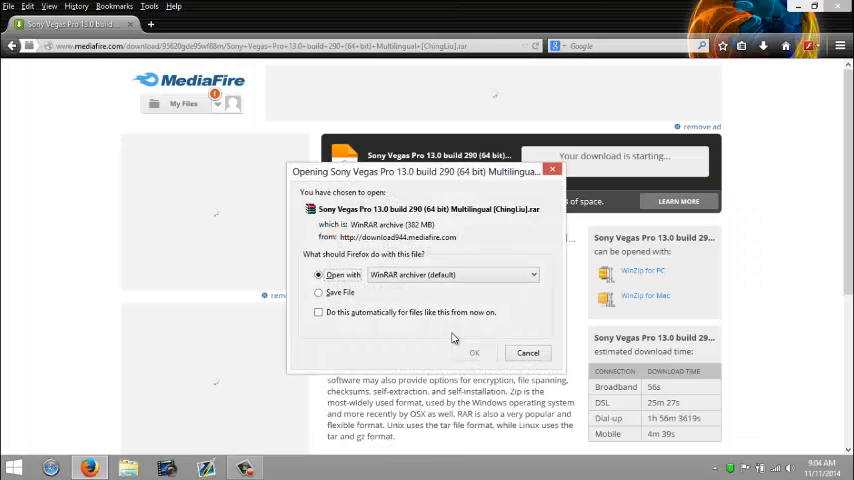
pyautogui.click(318, 292)
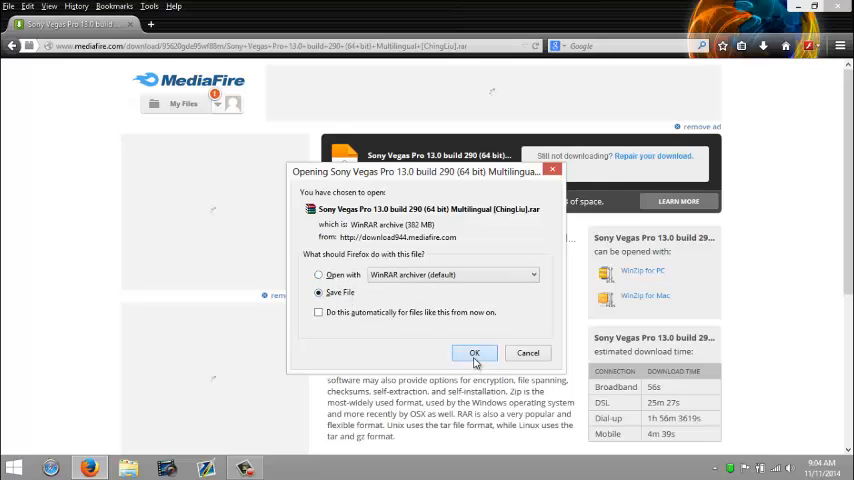
pyautogui.click(474, 352)
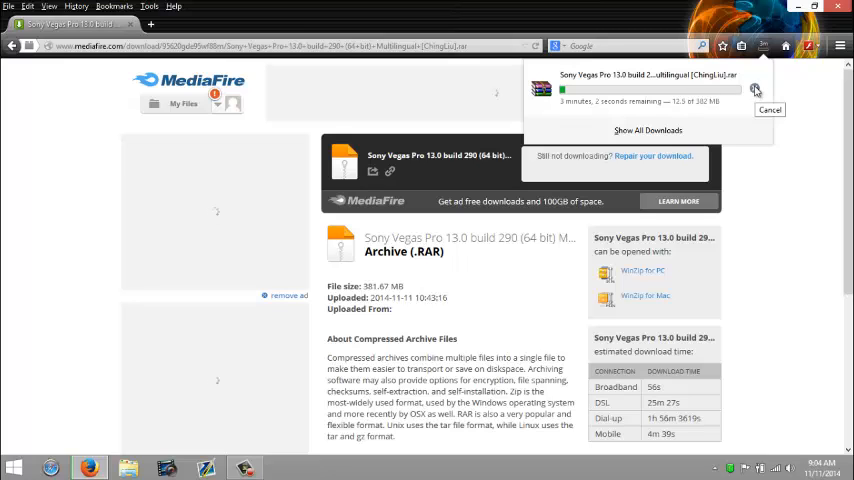
pyautogui.click(768, 110)
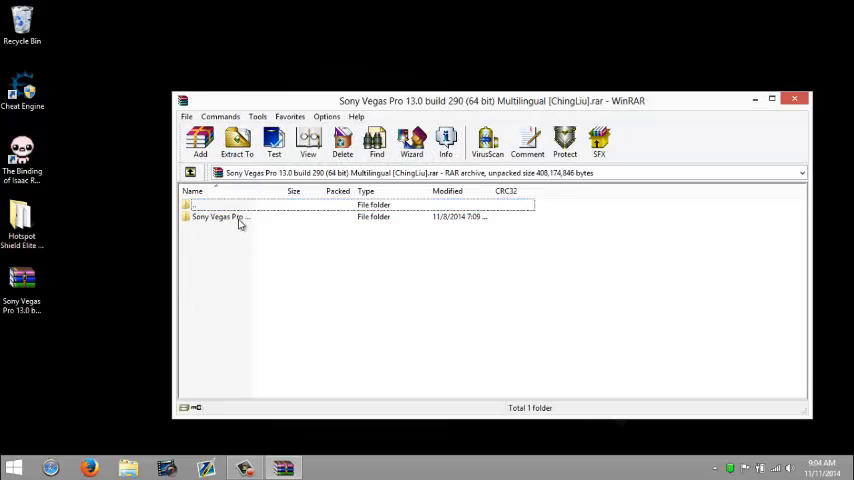
# Look inside the Sony Vegas Pro 13.0 program folder in the WinRAR archive
pyautogui.doubleClick(220, 216)
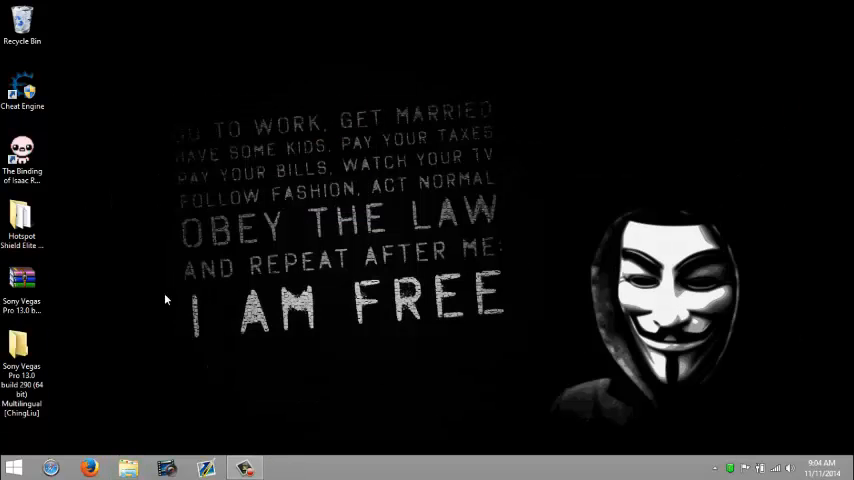
# Browse the extracted Sony Vegas Pro 13.0 folder and select the vegaspro13.0.290 installer file
pyautogui.doubleClick(22, 344)
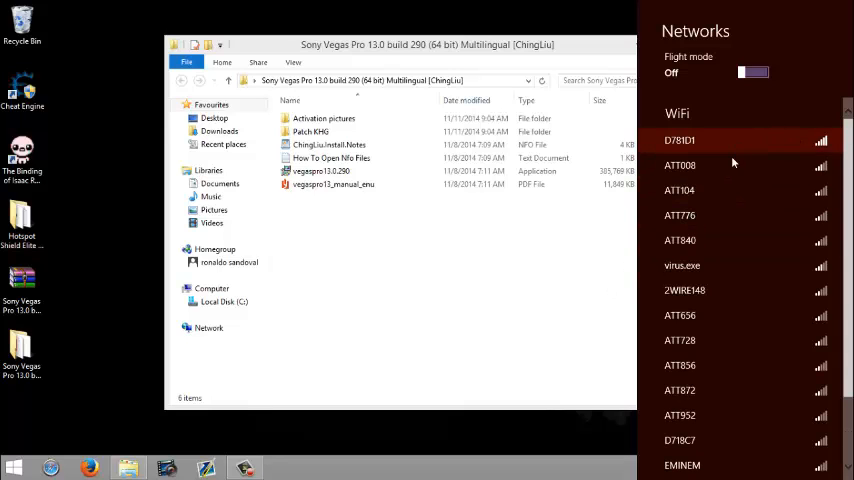
pyautogui.click(680, 140)
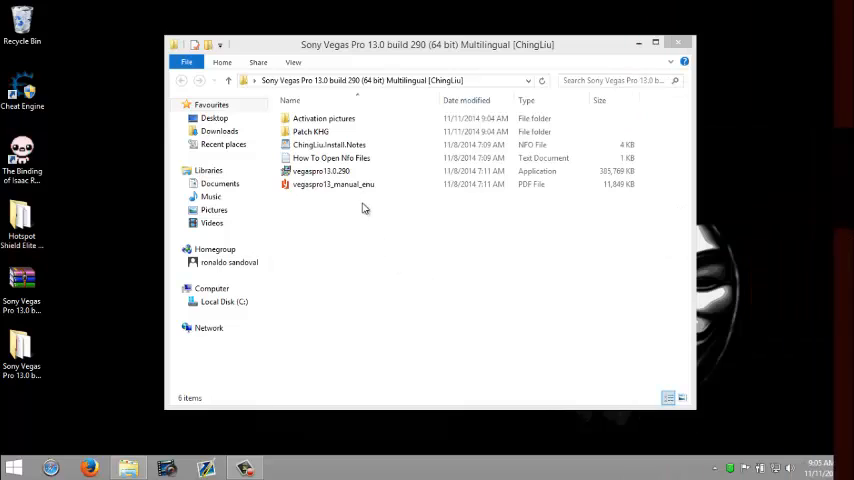
pyautogui.click(320, 172)
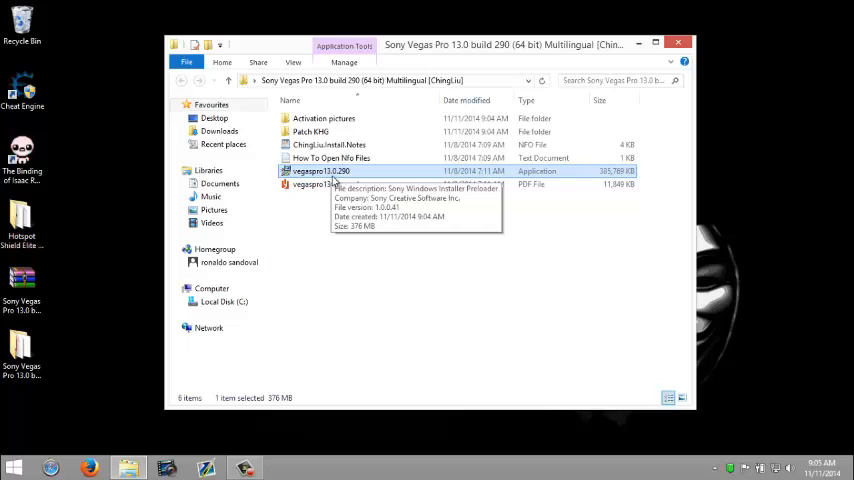
pyautogui.rightClick(320, 172)
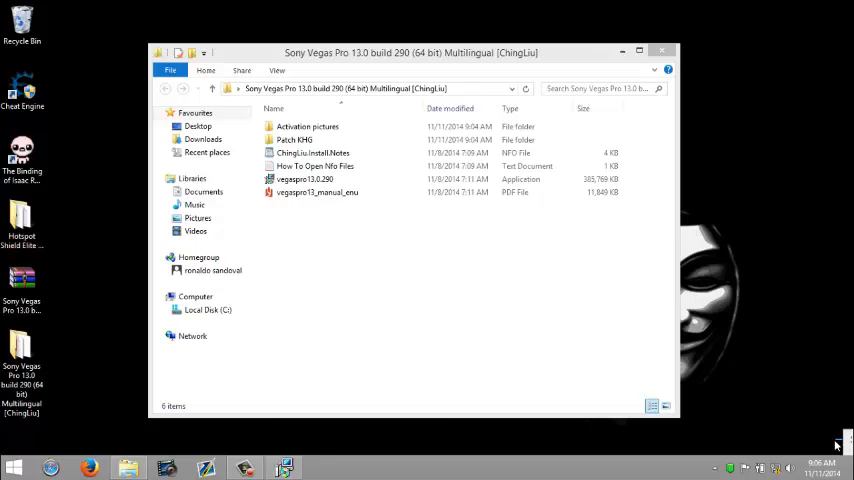
# Run the Vegas Pro 13.0 installer in English, accept the EULA and install into the default folder
pyautogui.doubleClick(304, 180)
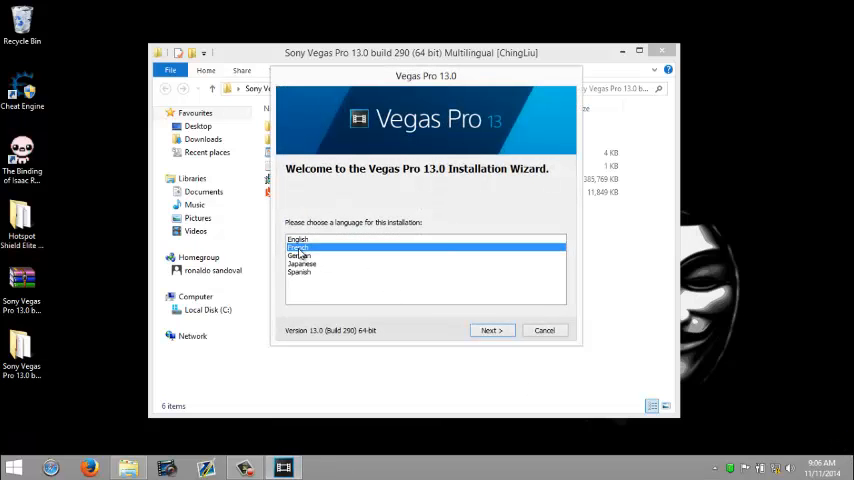
pyautogui.click(300, 272)
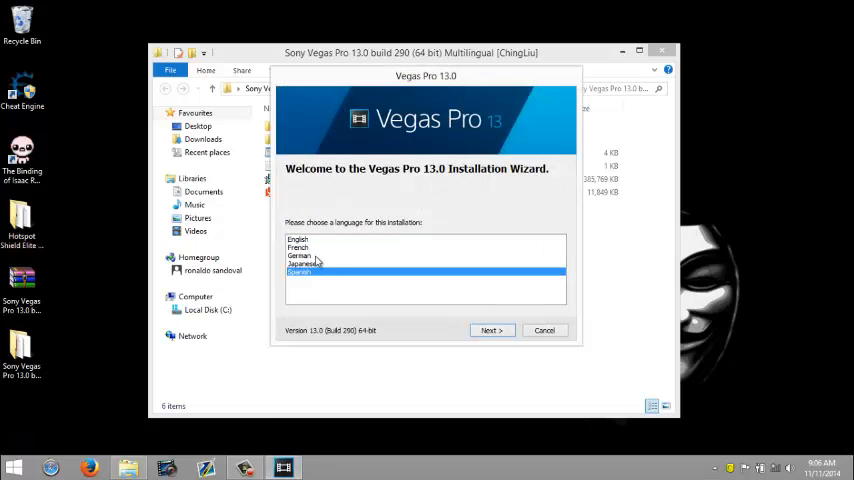
pyautogui.click(298, 240)
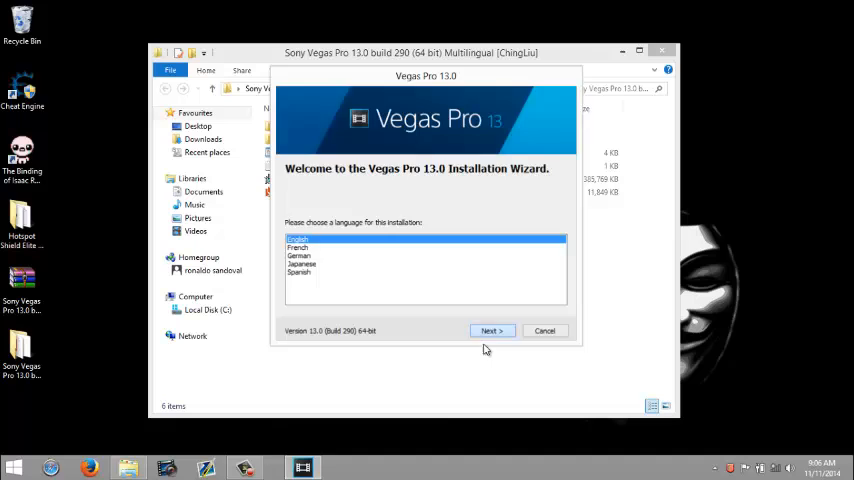
pyautogui.click(492, 330)
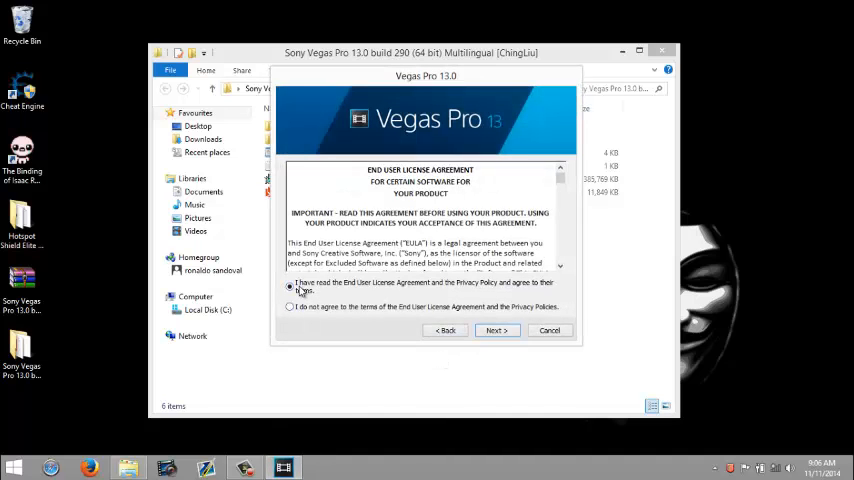
pyautogui.moveTo(454, 292)
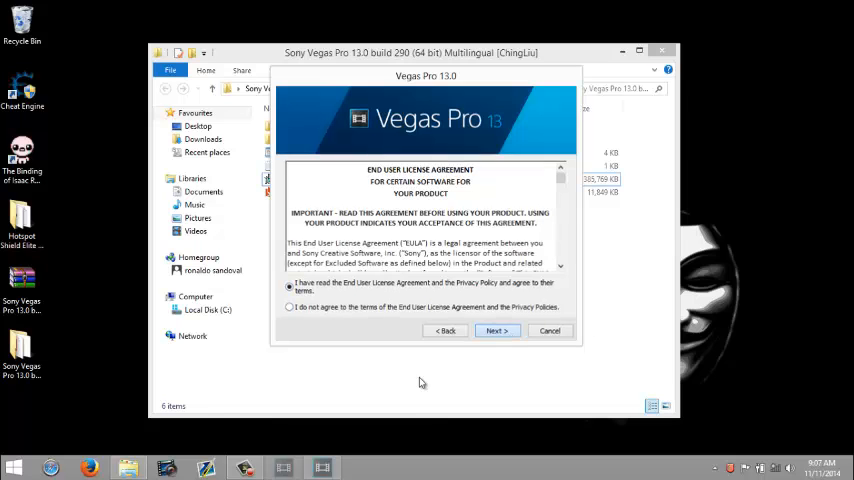
pyautogui.click(496, 330)
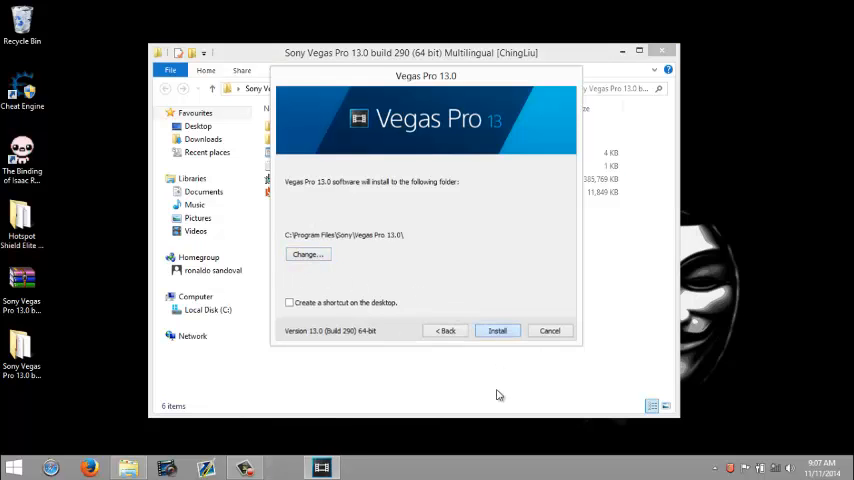
pyautogui.click(496, 330)
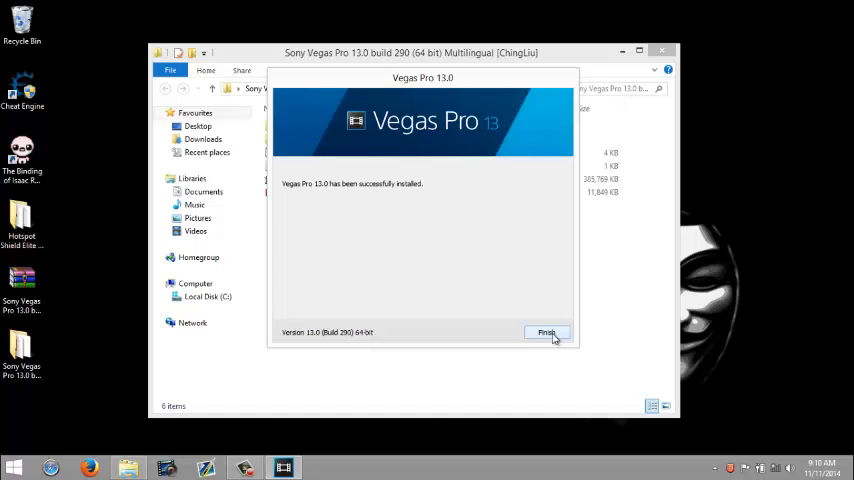
# Close the finished installer and launch the Vegas Pro 13 64-bit patch from the Patch KHG folder
pyautogui.click(548, 332)
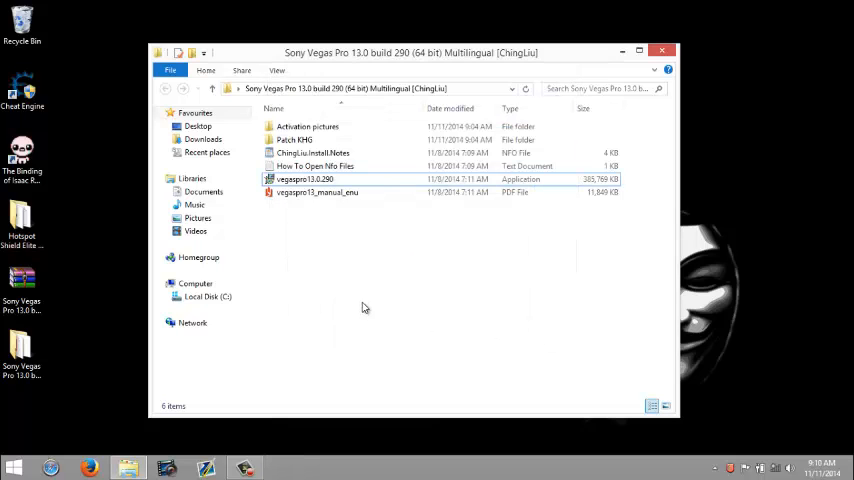
pyautogui.moveTo(376, 260)
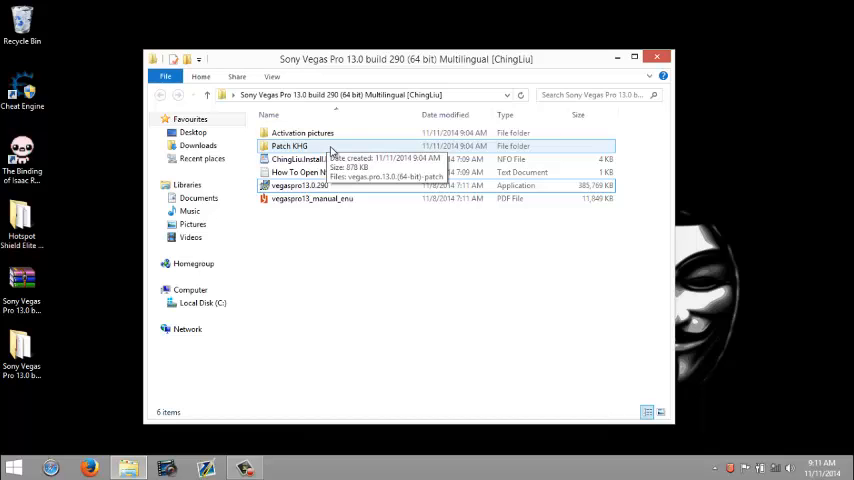
pyautogui.doubleClick(288, 146)
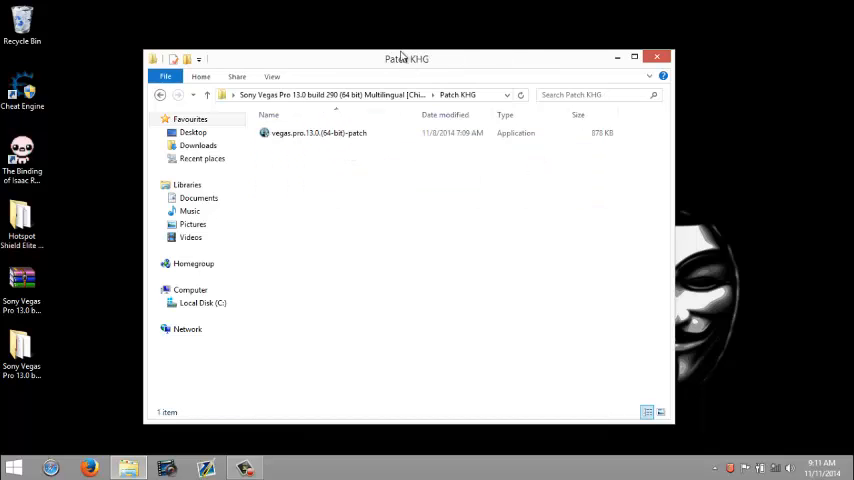
pyautogui.moveTo(406, 58); pyautogui.dragTo(400, 48)
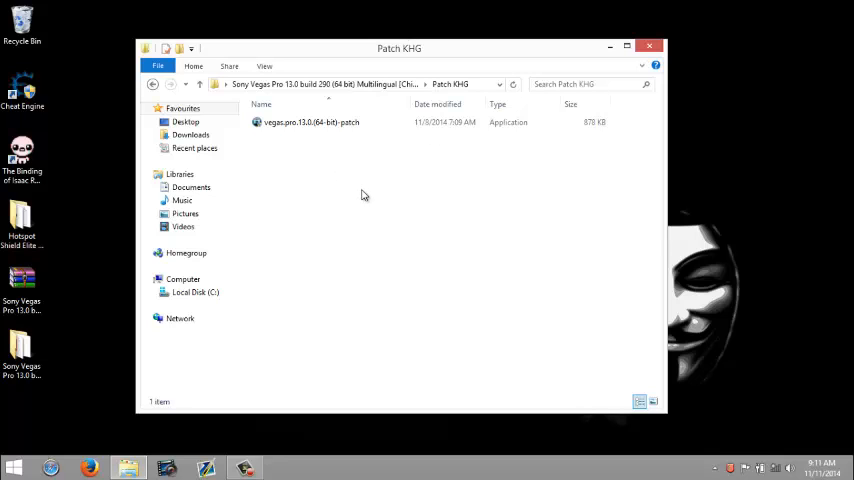
pyautogui.click(312, 122)
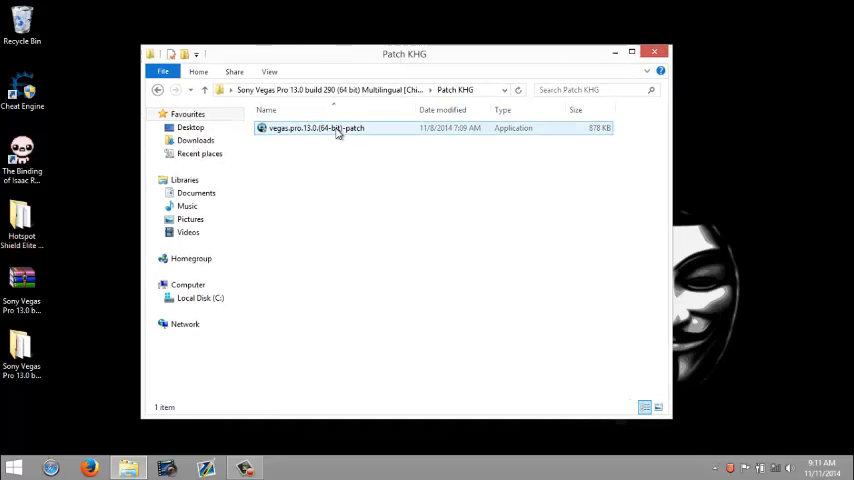
pyautogui.click(372, 182)
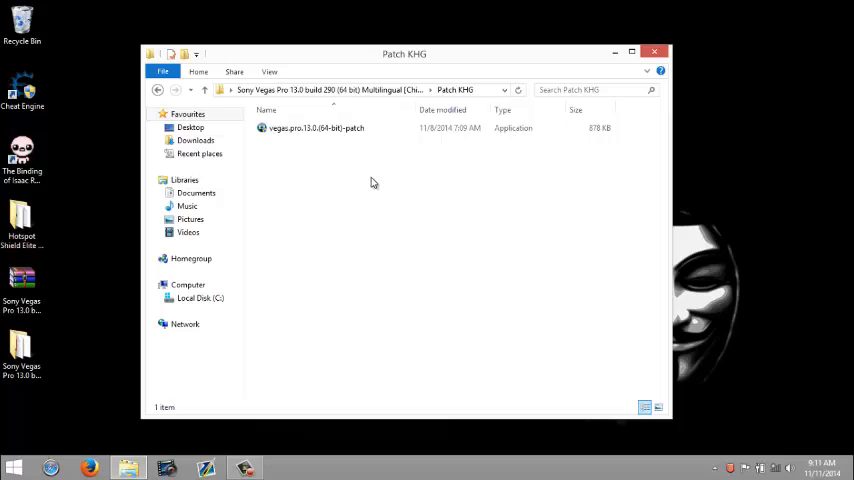
pyautogui.moveTo(360, 140)
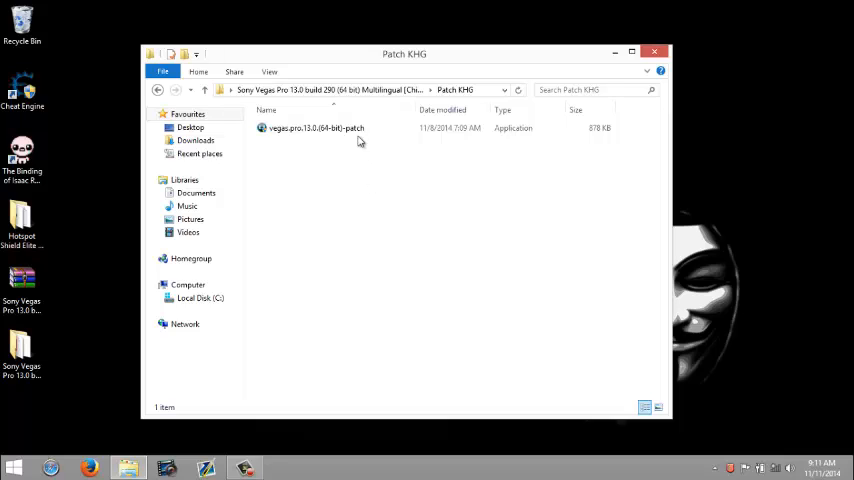
pyautogui.click(316, 128)
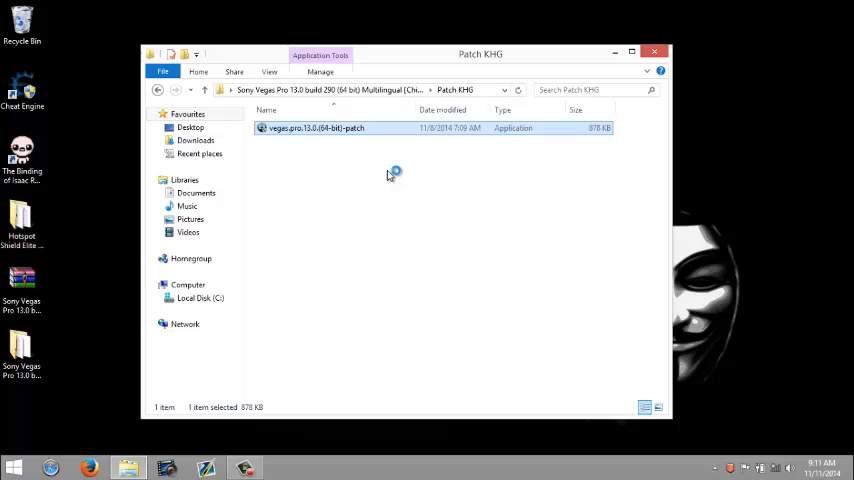
pyautogui.doubleClick(316, 128)
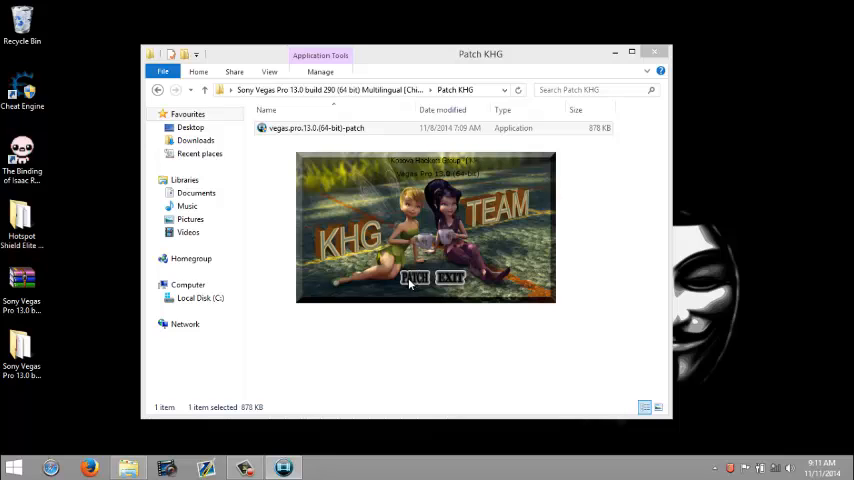
pyautogui.moveTo(424, 232)
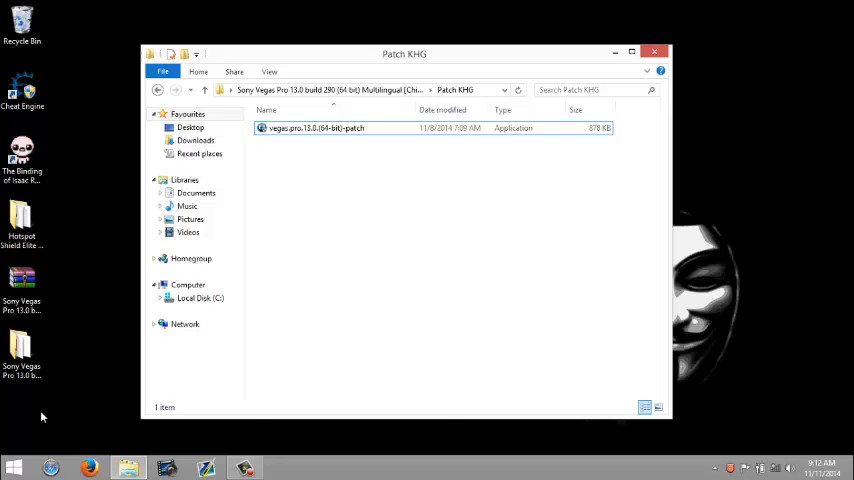
# Launch Vegas Pro 13.0 to an untitled project and close it again
pyautogui.click(14, 468)
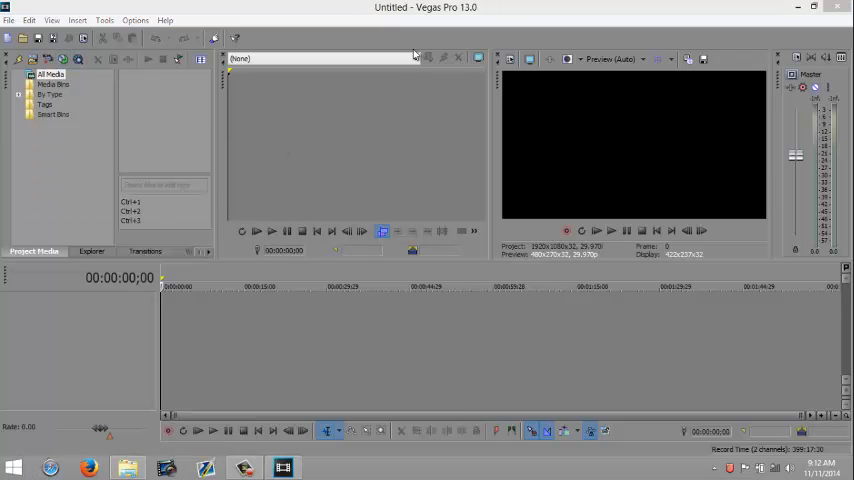
pyautogui.click(814, 8)
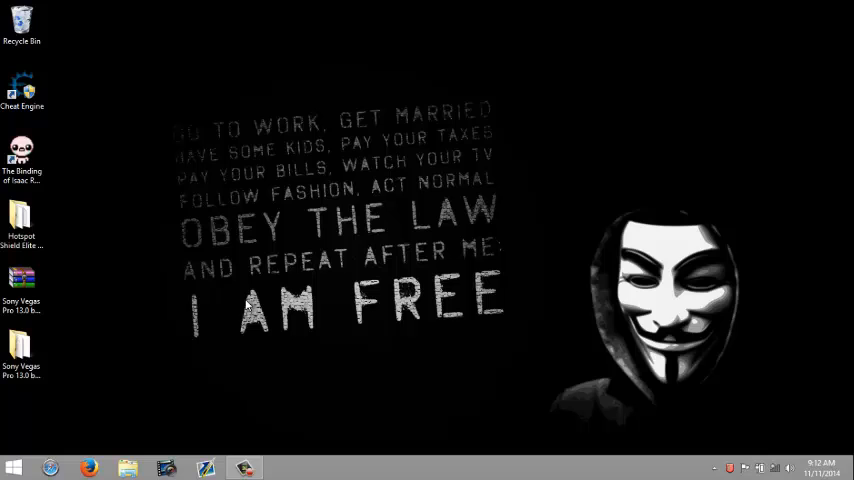
# Find Windows Firewall via Start search 'fir', go to Advanced settings > Inbound Rules and start a New Rule
pyautogui.click(14, 468)
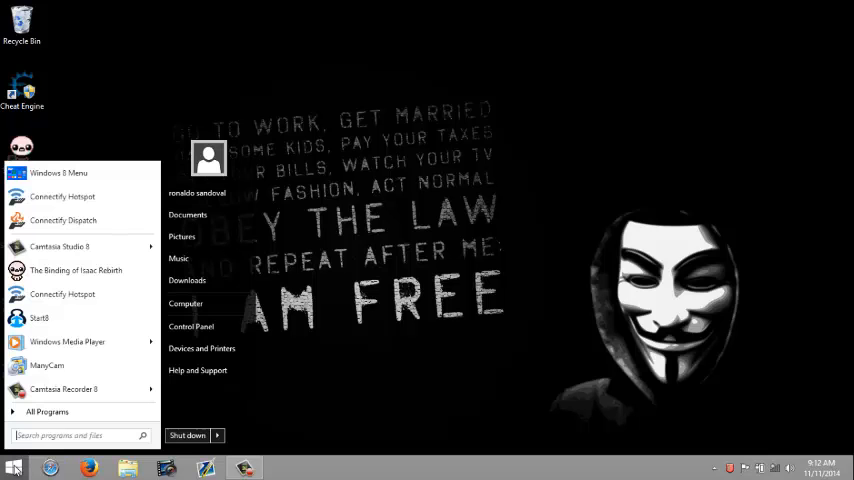
pyautogui.write('firewall')
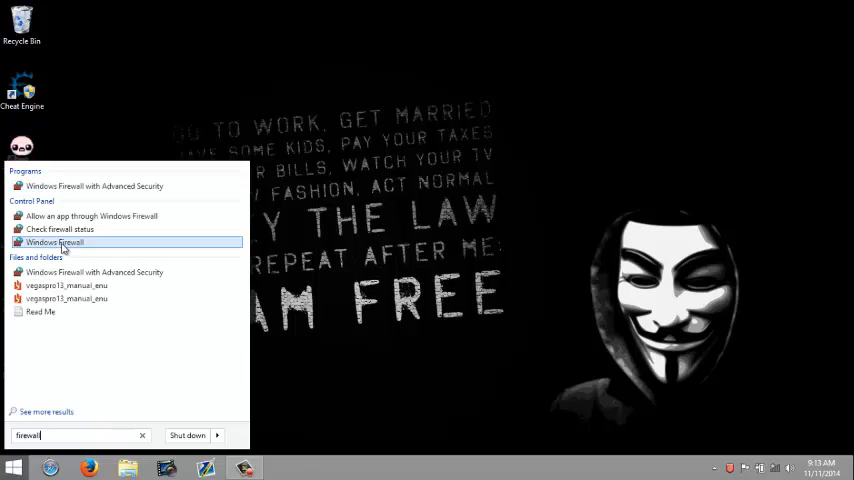
pyautogui.click(56, 242)
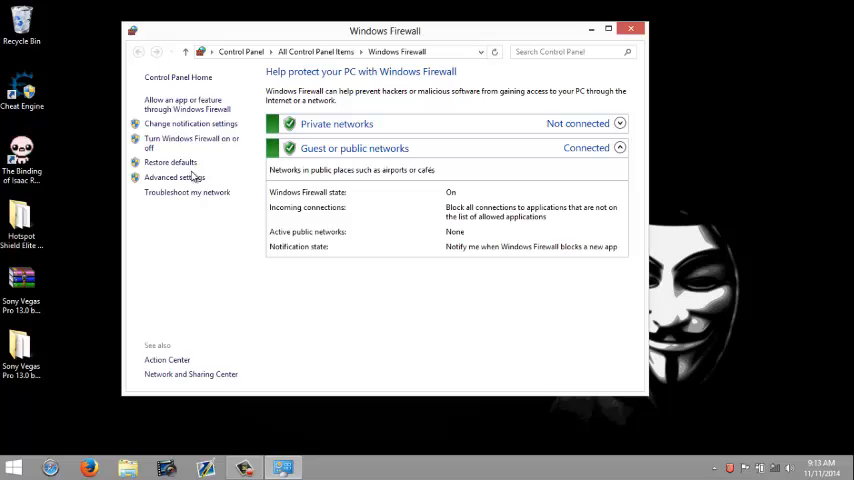
pyautogui.moveTo(264, 212)
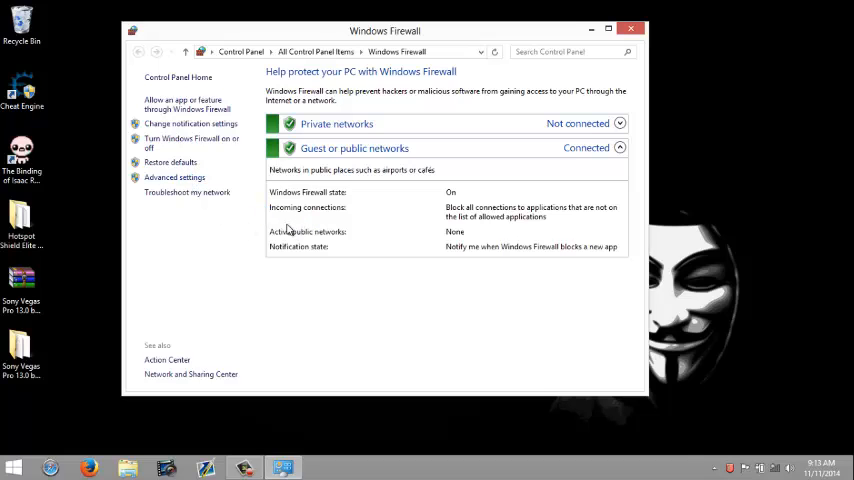
pyautogui.click(174, 176)
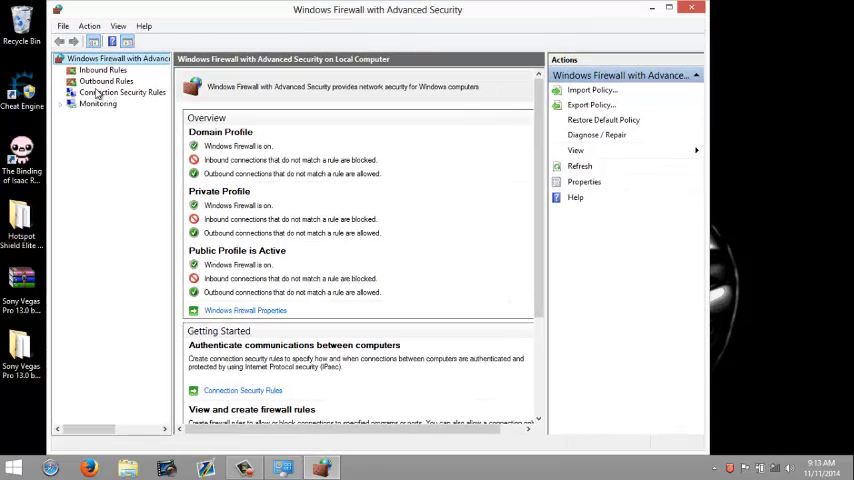
pyautogui.click(102, 70)
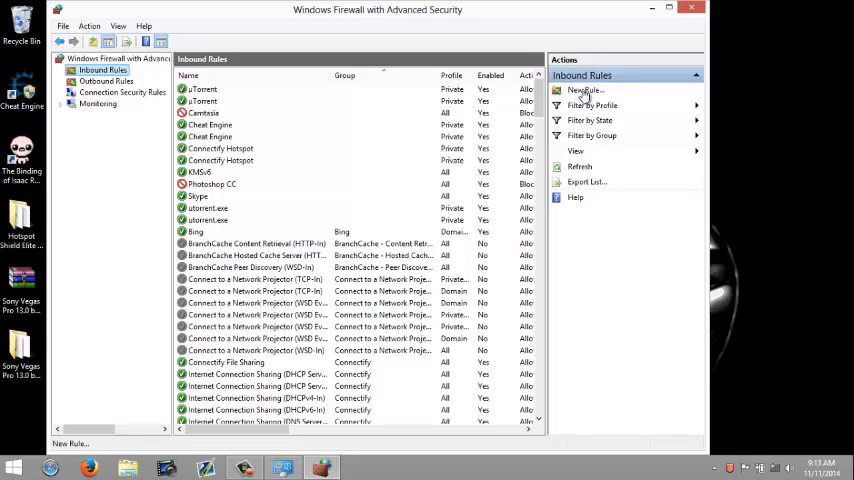
pyautogui.click(584, 90)
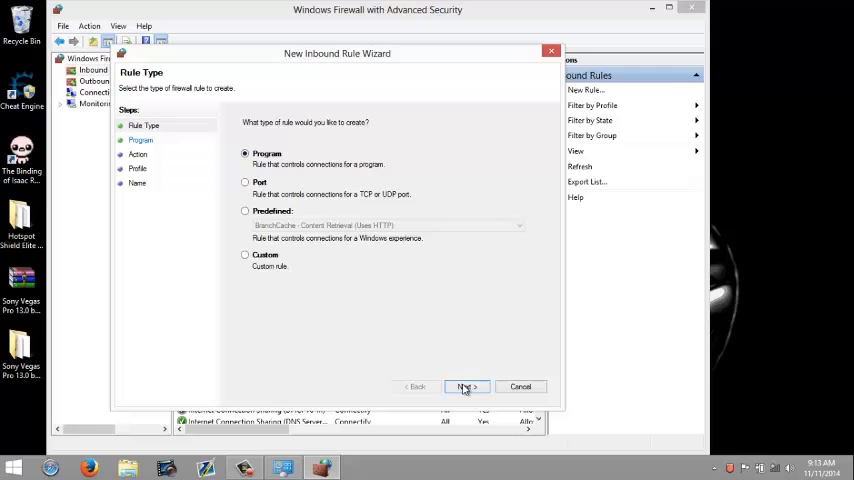
# Make it a Program rule pointing at vegas130.exe in Program Files > Sony > Vegas Pro 13.0
pyautogui.click(466, 388)
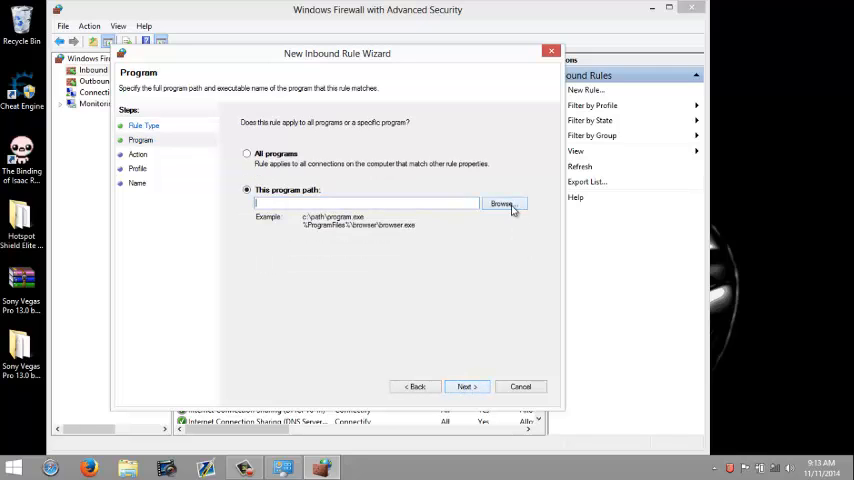
pyautogui.click(502, 204)
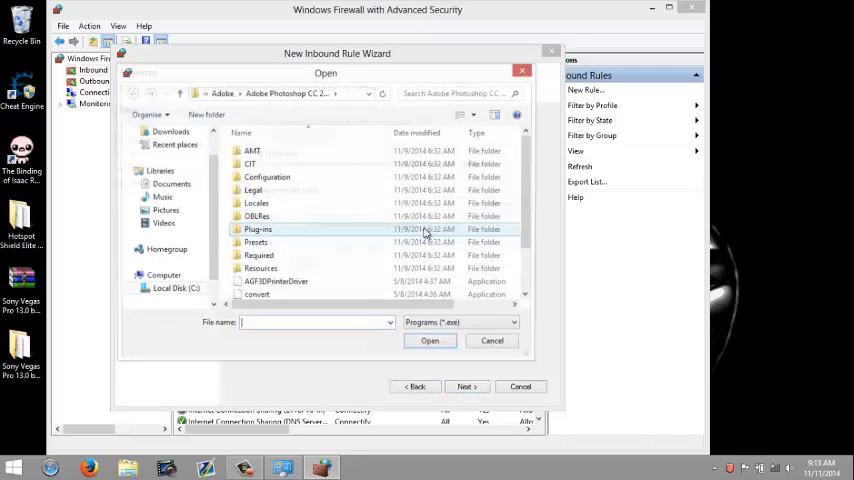
pyautogui.scroll(-3)
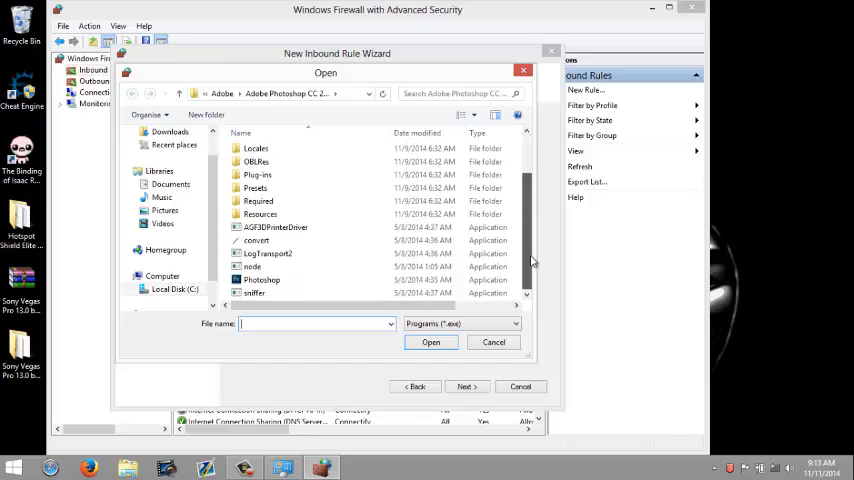
pyautogui.scroll(3)
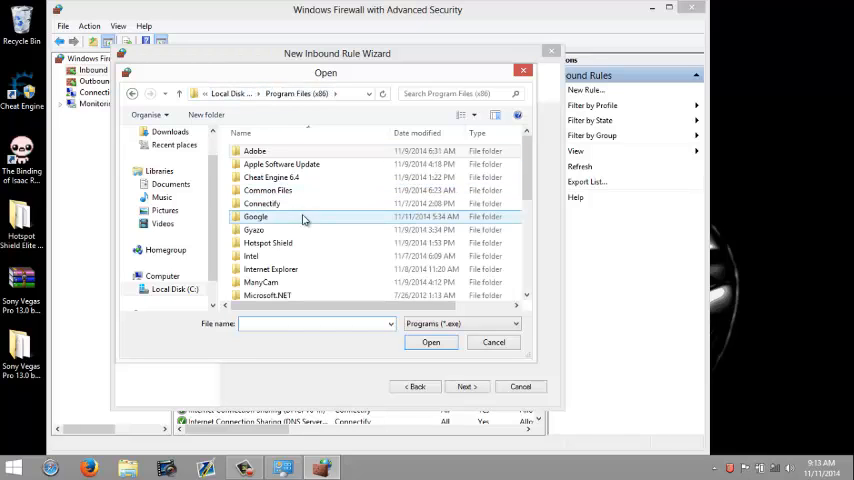
pyautogui.click(256, 152)
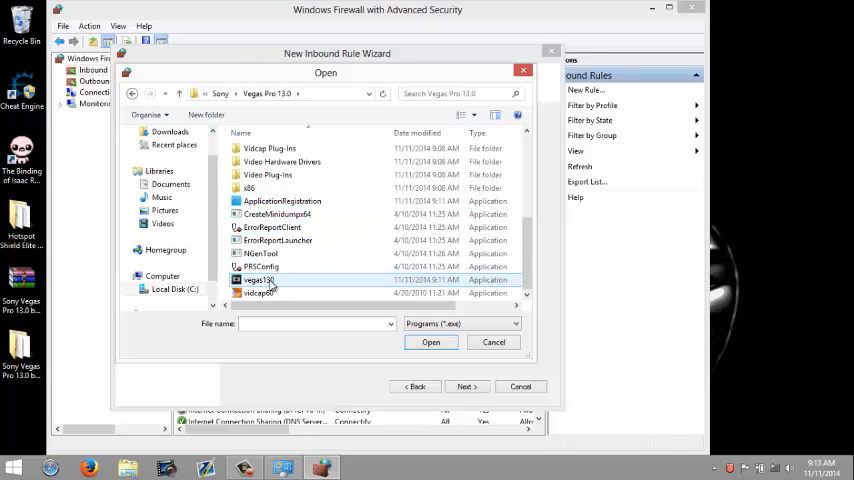
pyautogui.click(258, 280)
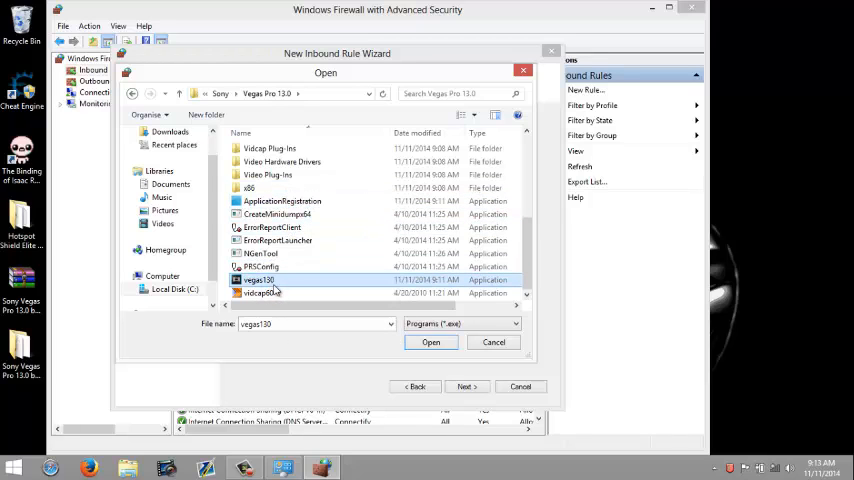
pyautogui.moveTo(260, 280)
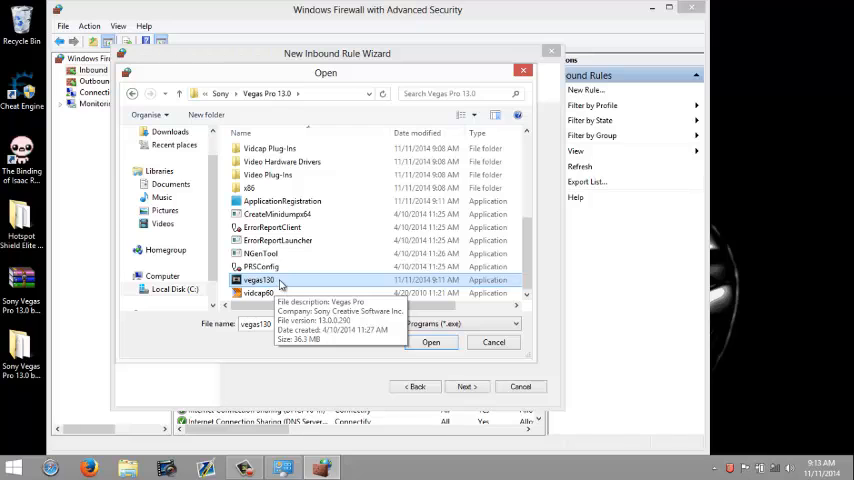
pyautogui.click(432, 342)
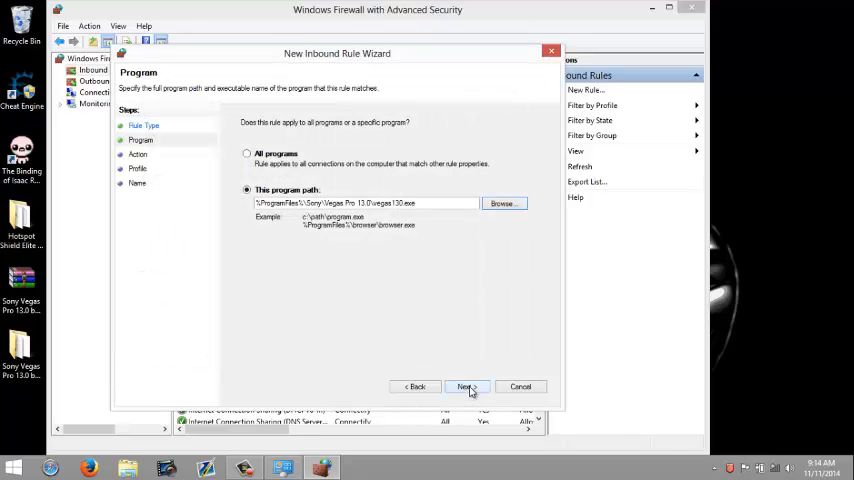
# Set the rule to block on all profiles, name it 'Sony Vegas 13' and finish
pyautogui.click(466, 388)
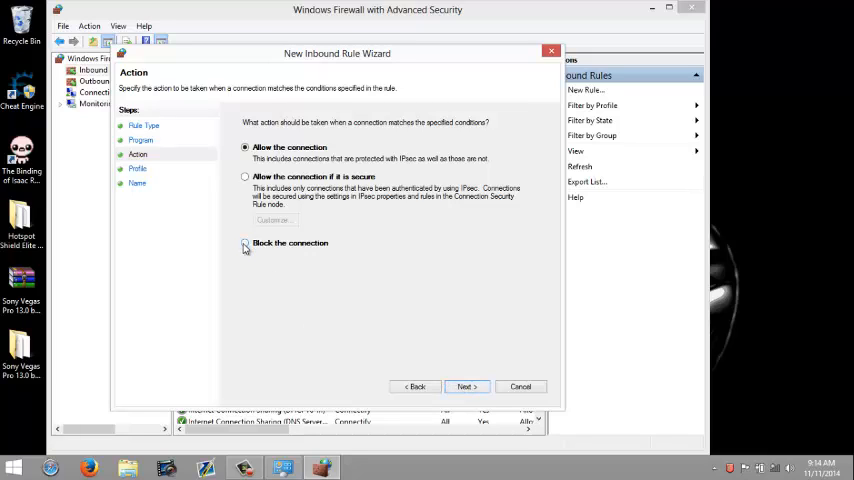
pyautogui.click(244, 244)
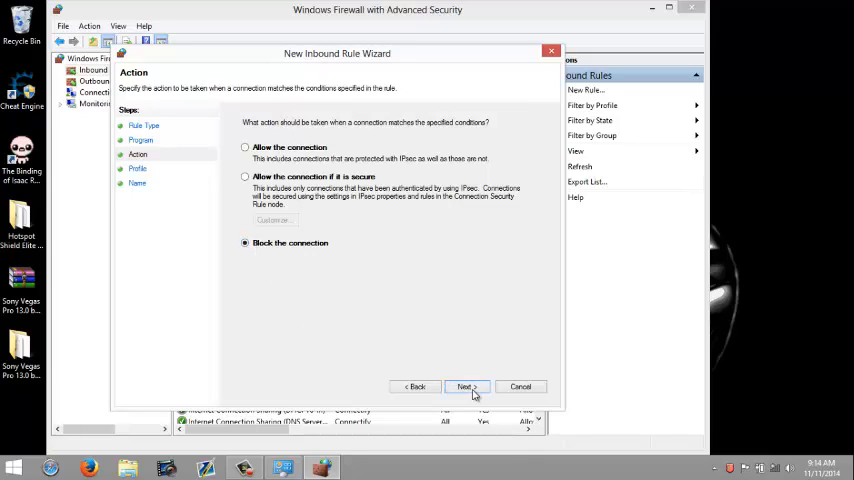
pyautogui.click(466, 388)
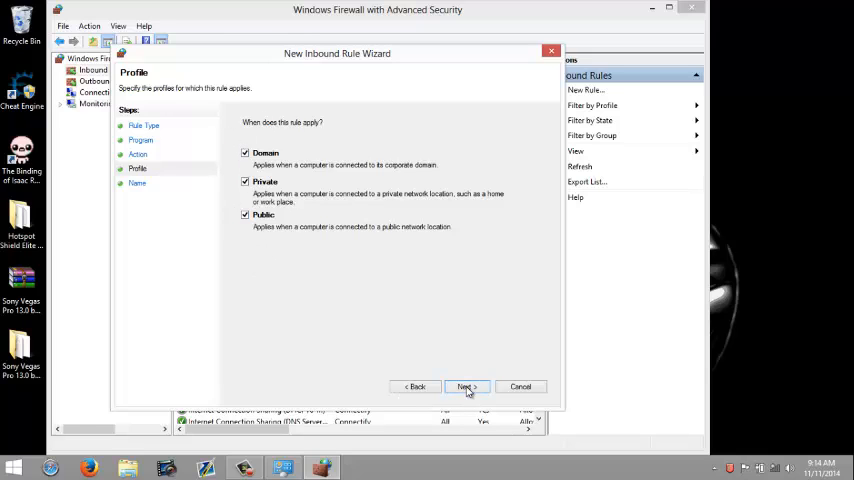
pyautogui.click(466, 388)
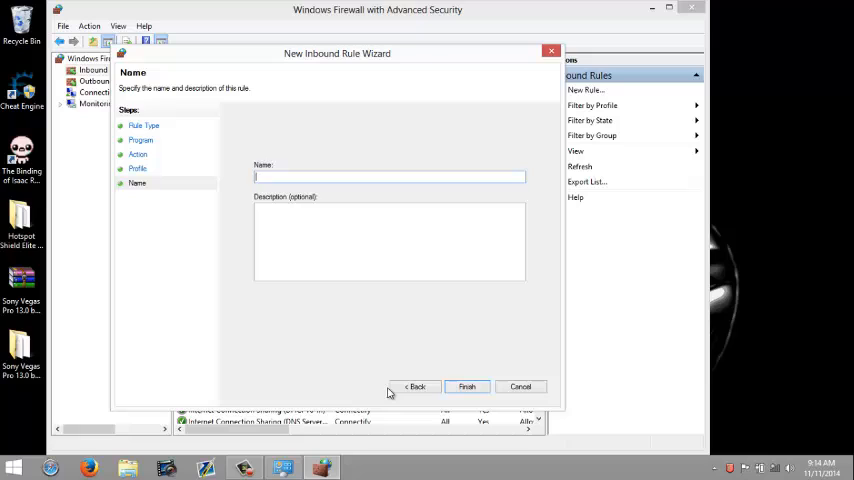
pyautogui.write('Sony')
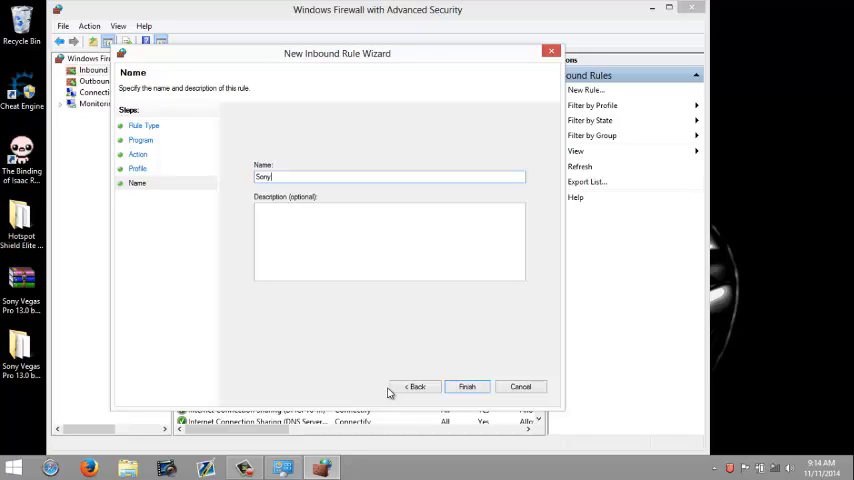
pyautogui.write('VE')
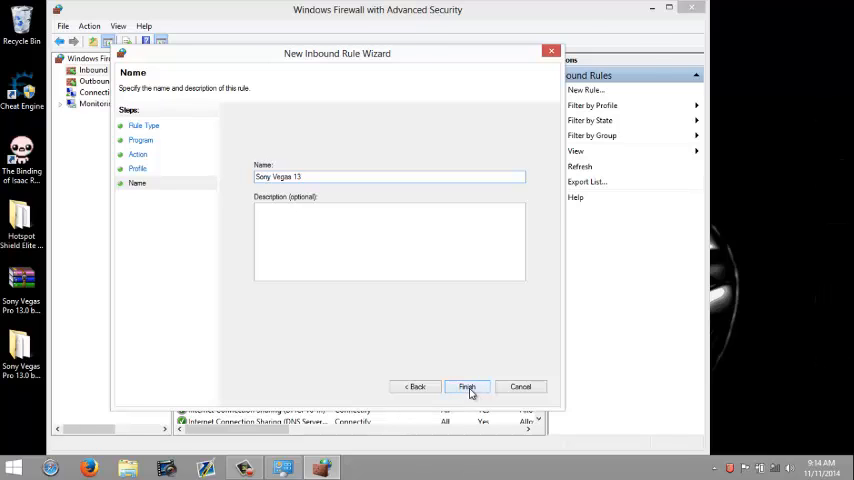
pyautogui.click(466, 388)
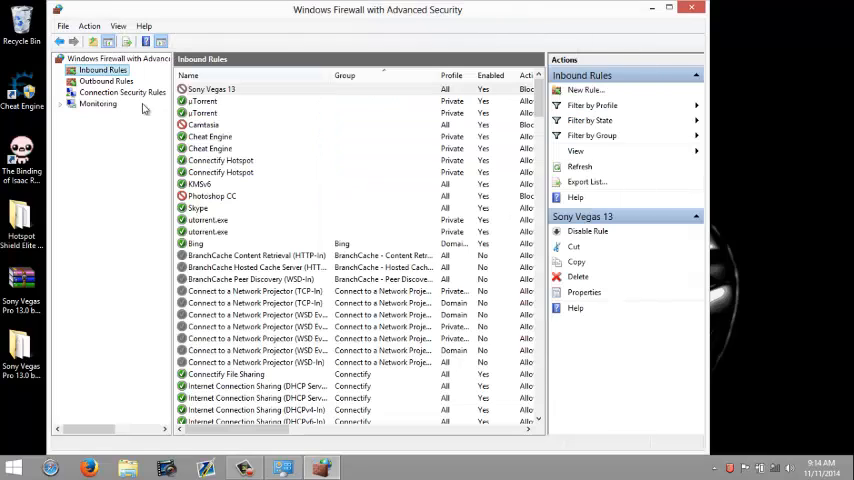
# Begin a new Program-type rule from the Outbound Rules list via New Rule
pyautogui.click(210, 88)
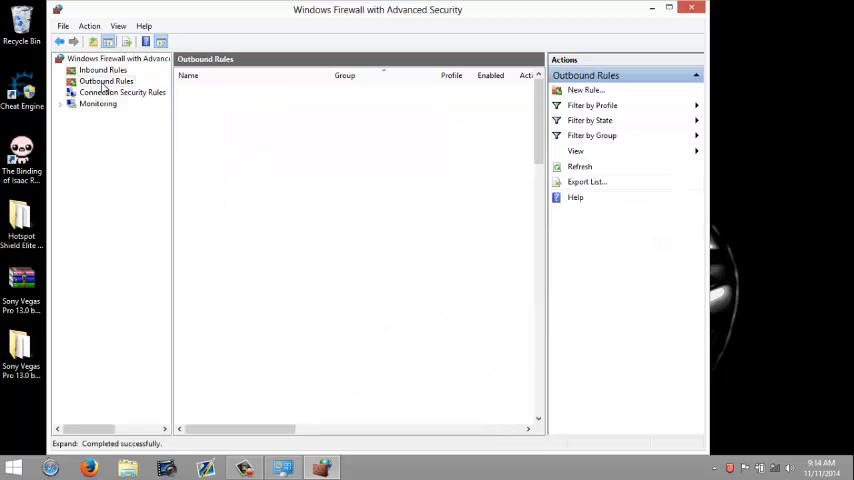
pyautogui.click(104, 80)
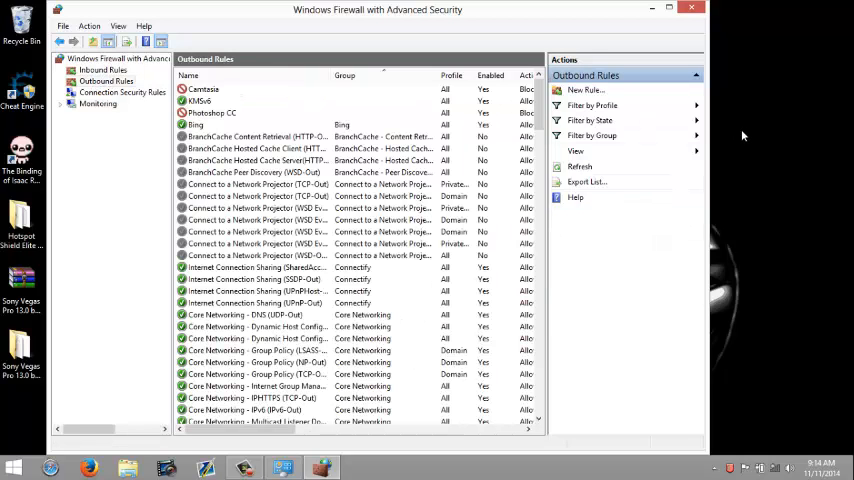
pyautogui.click(584, 90)
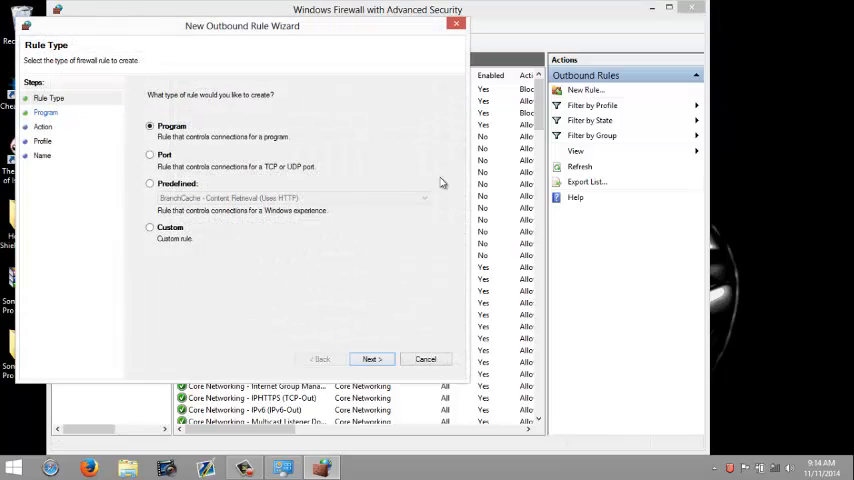
pyautogui.moveTo(332, 252)
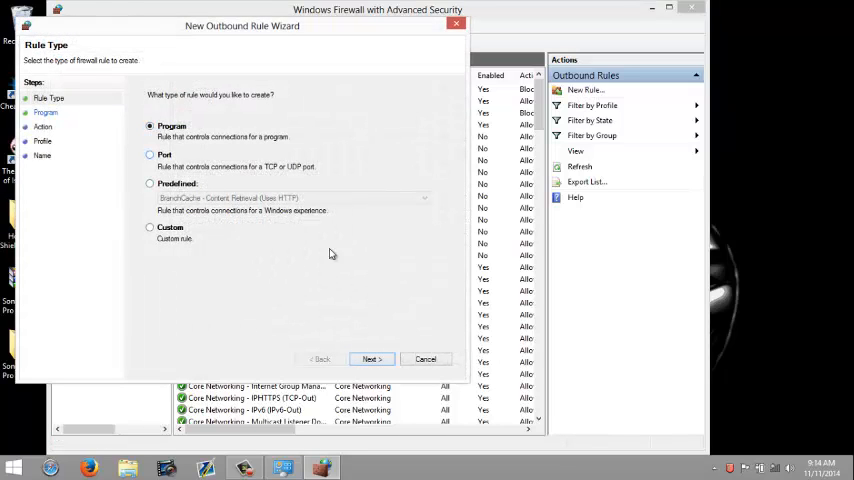
pyautogui.click(372, 360)
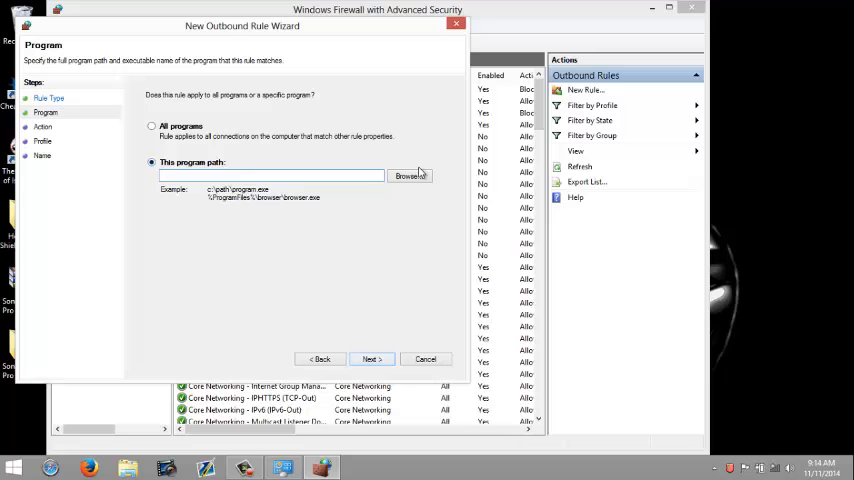
# Point the rule at Sony\Vegas Pro 13.0\vegas130.exe as its program path
pyautogui.click(410, 176)
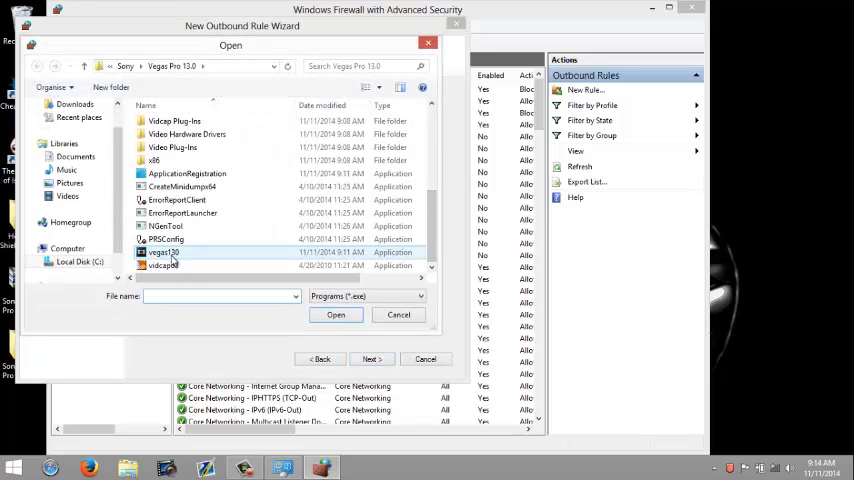
pyautogui.click(164, 252)
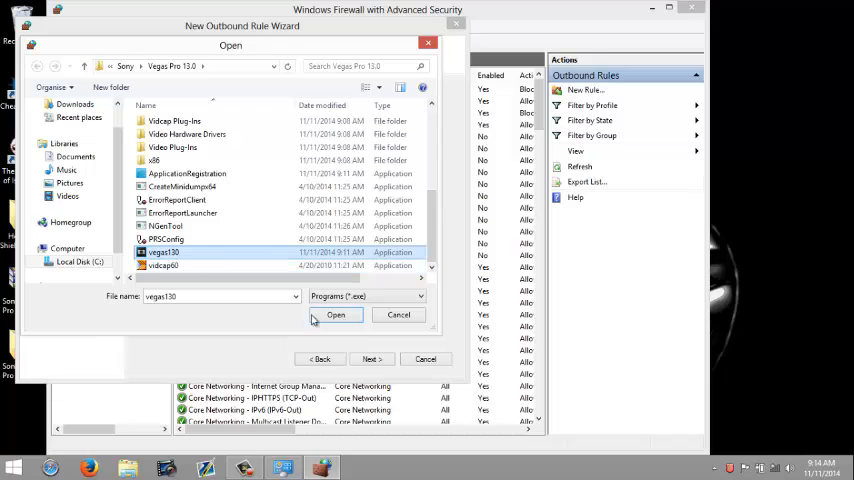
pyautogui.click(336, 316)
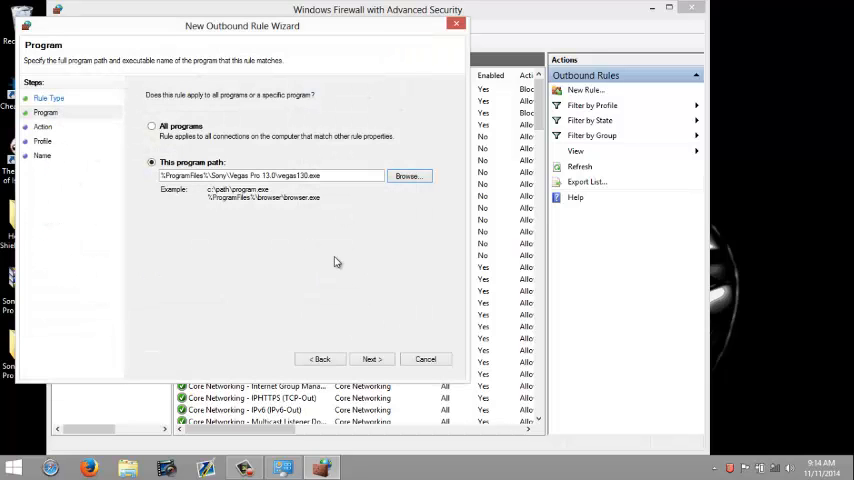
pyautogui.click(270, 176)
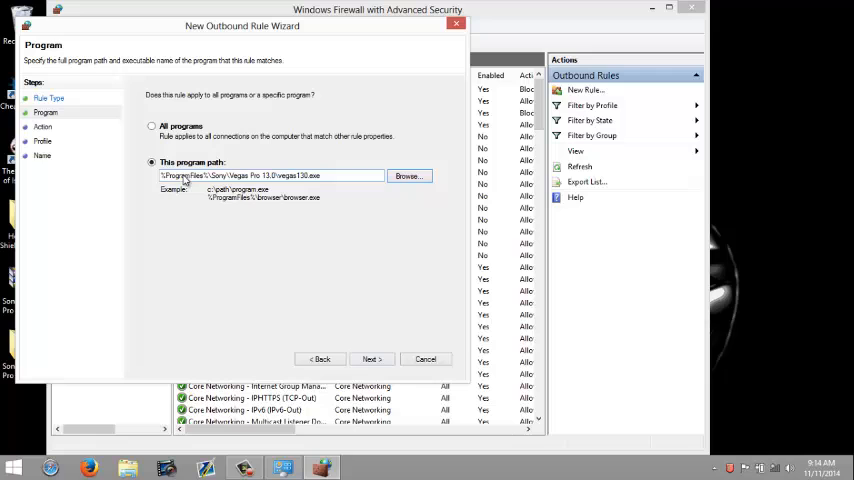
# Block the connection on Domain, Private and Public profiles, then reach the naming page
pyautogui.click(370, 360)
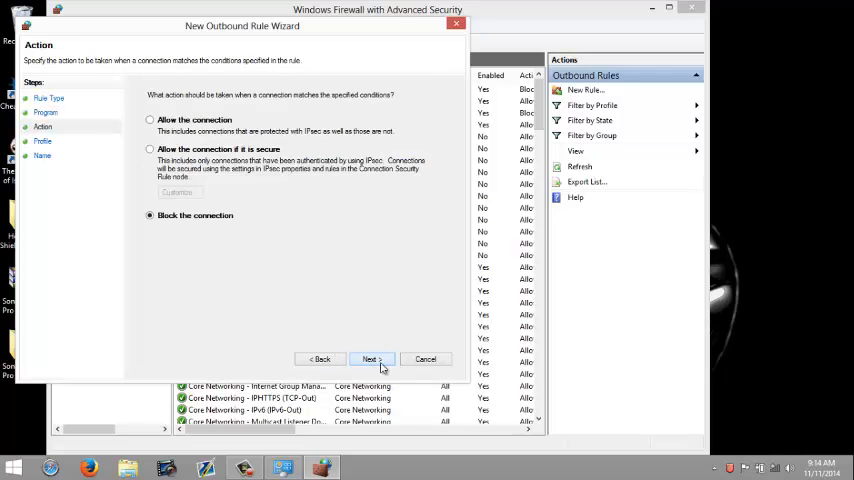
pyautogui.click(372, 360)
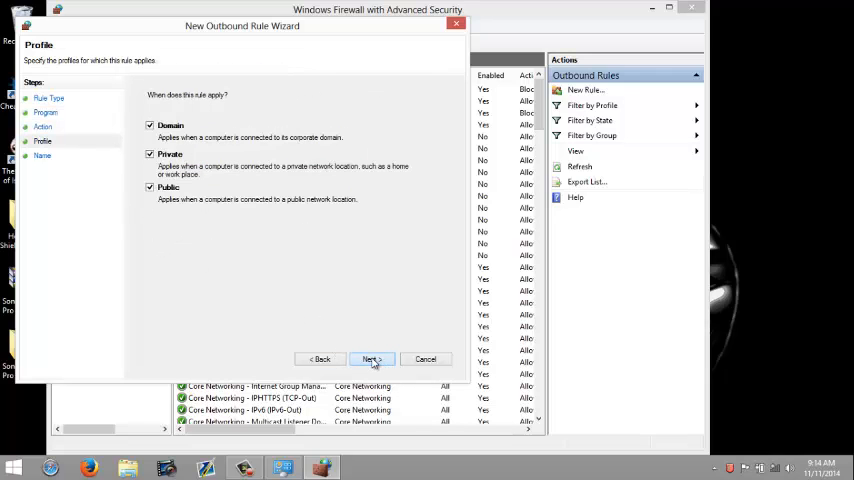
pyautogui.click(370, 360)
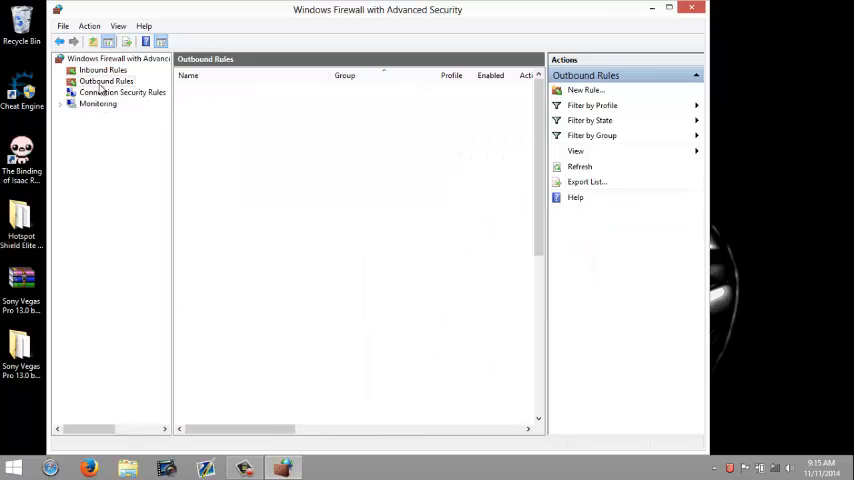
pyautogui.click(104, 70)
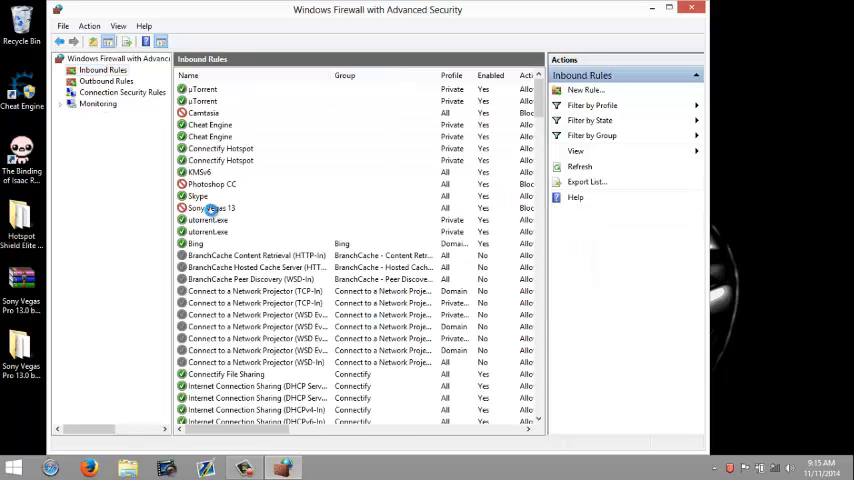
pyautogui.click(210, 208)
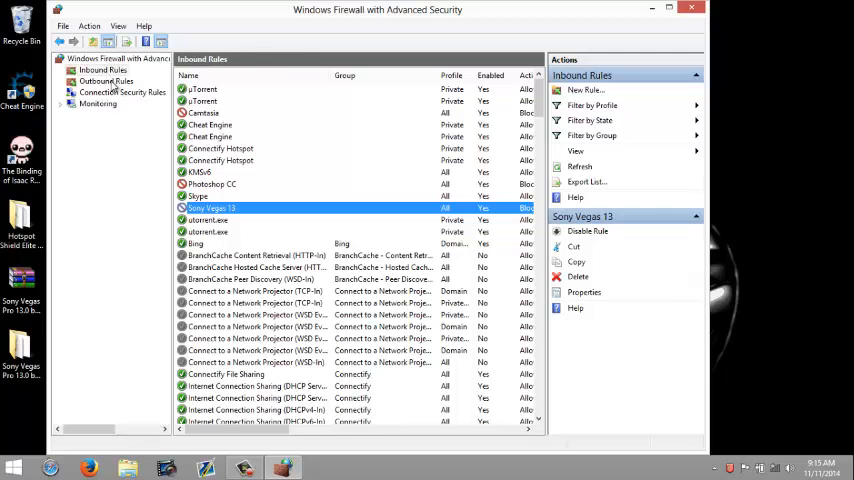
pyautogui.click(106, 80)
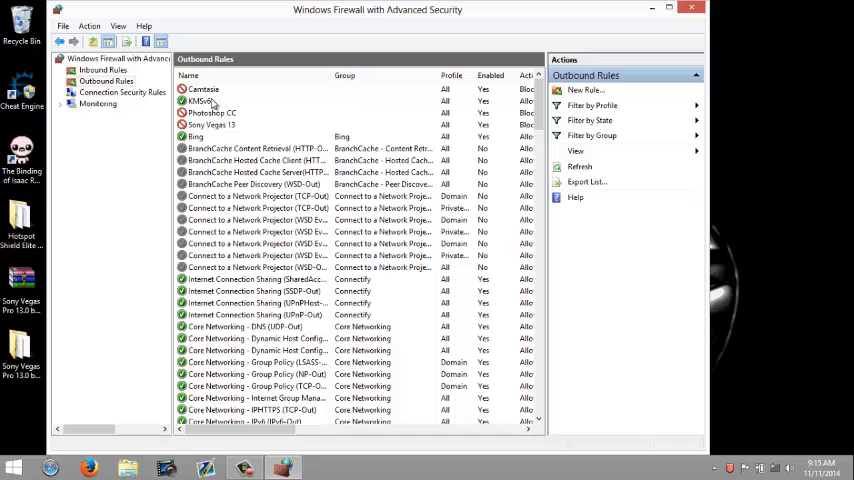
pyautogui.click(256, 148)
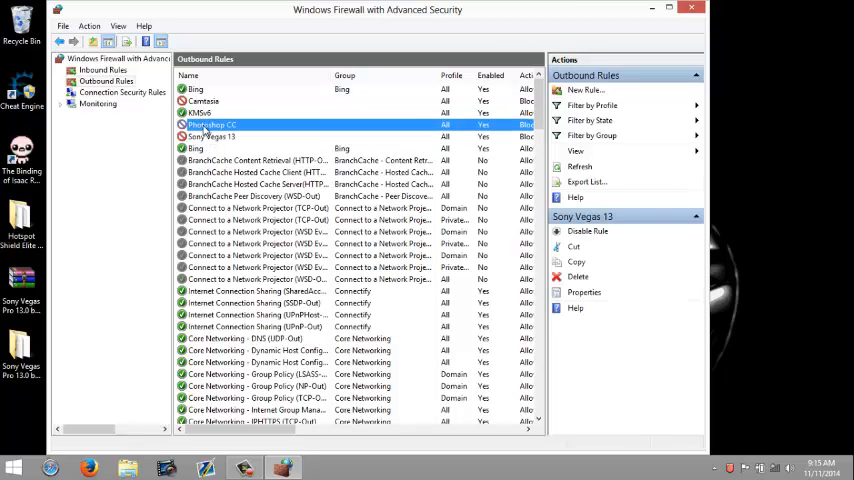
pyautogui.click(212, 136)
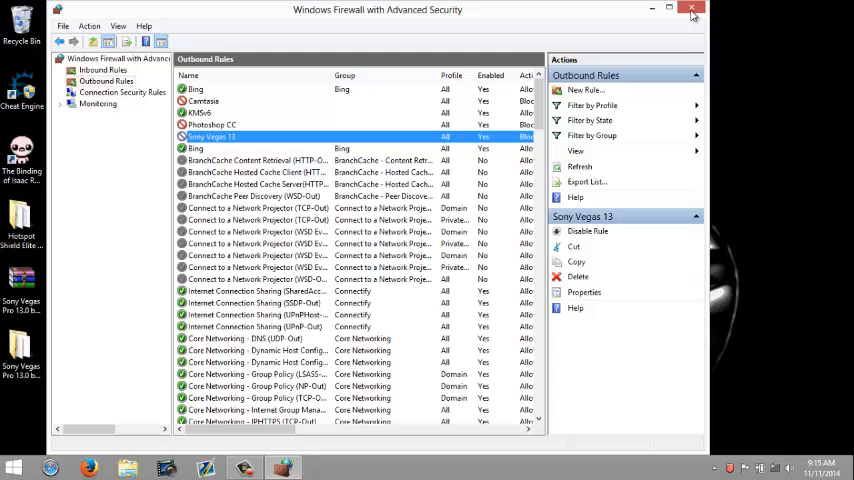
pyautogui.click(692, 8)
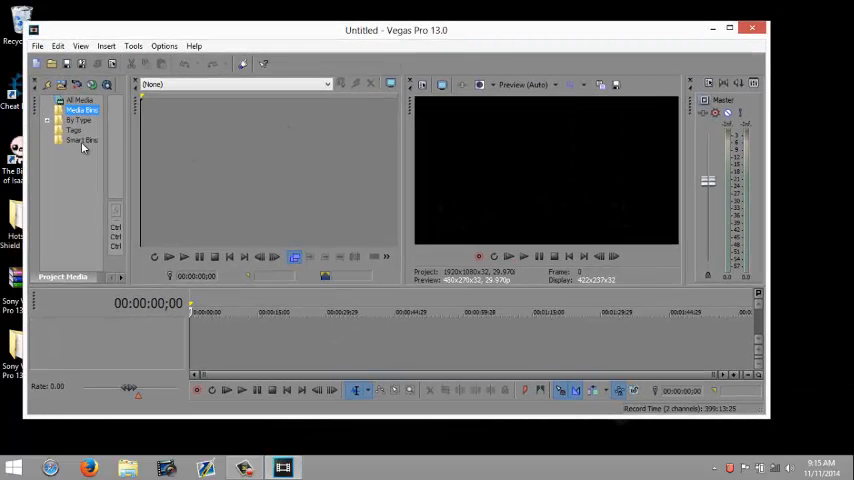
# Maximize Vegas Pro 13.0 and check the available wireless networks from the taskbar
pyautogui.click(36, 46)
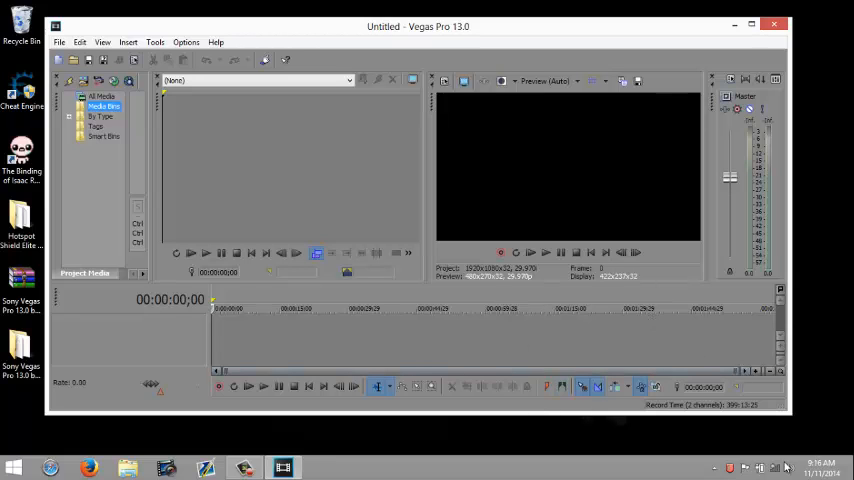
pyautogui.click(744, 468)
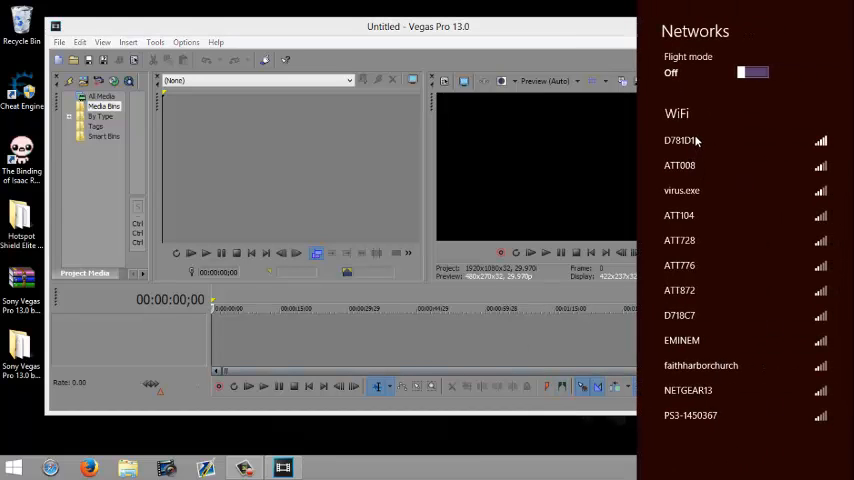
pyautogui.click(678, 140)
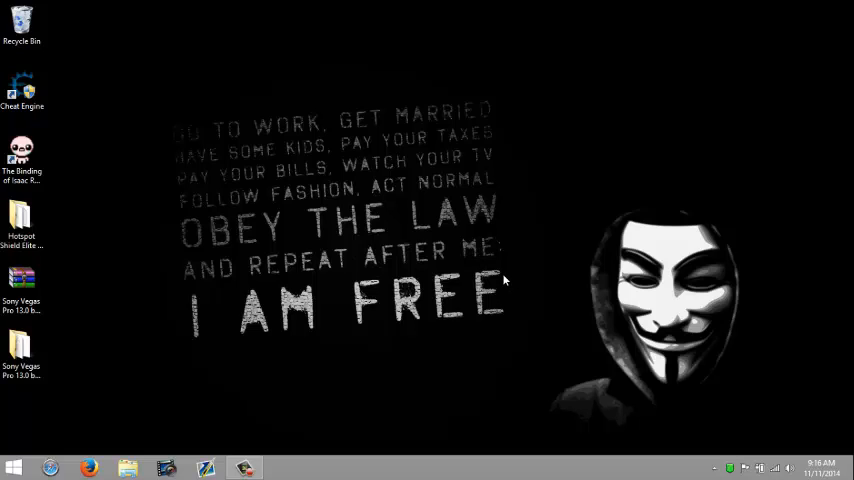
pyautogui.moveTo(504, 252)
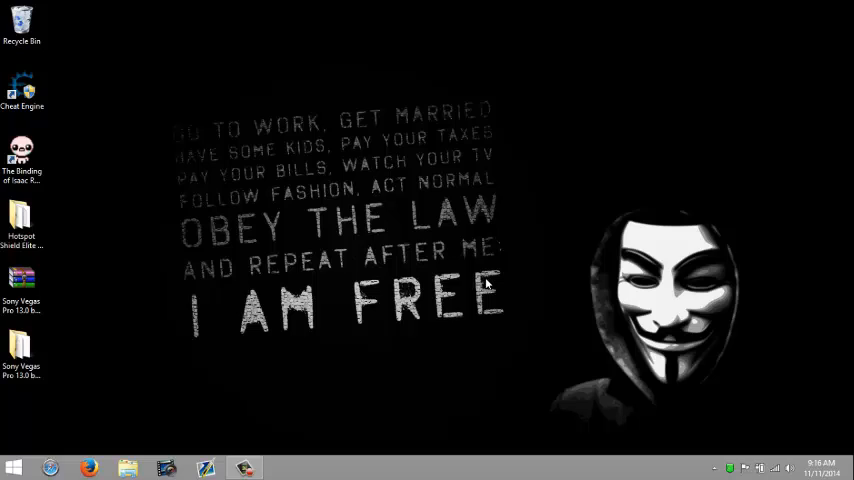
pyautogui.moveTo(484, 312)
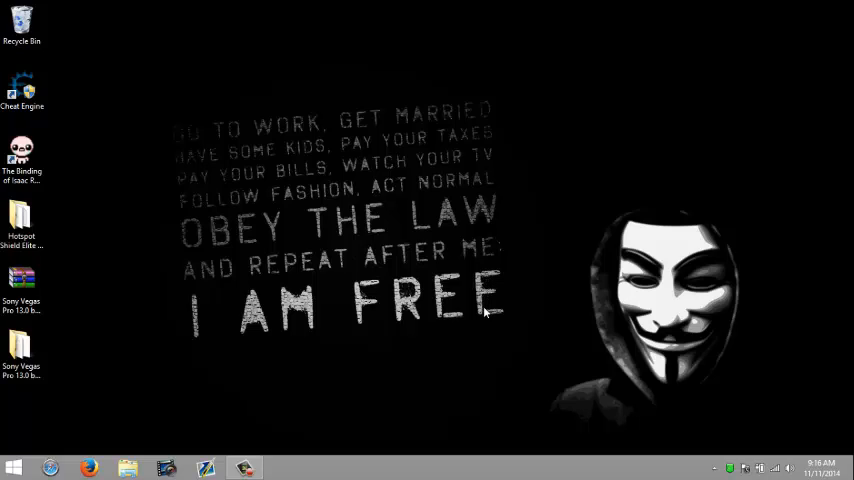